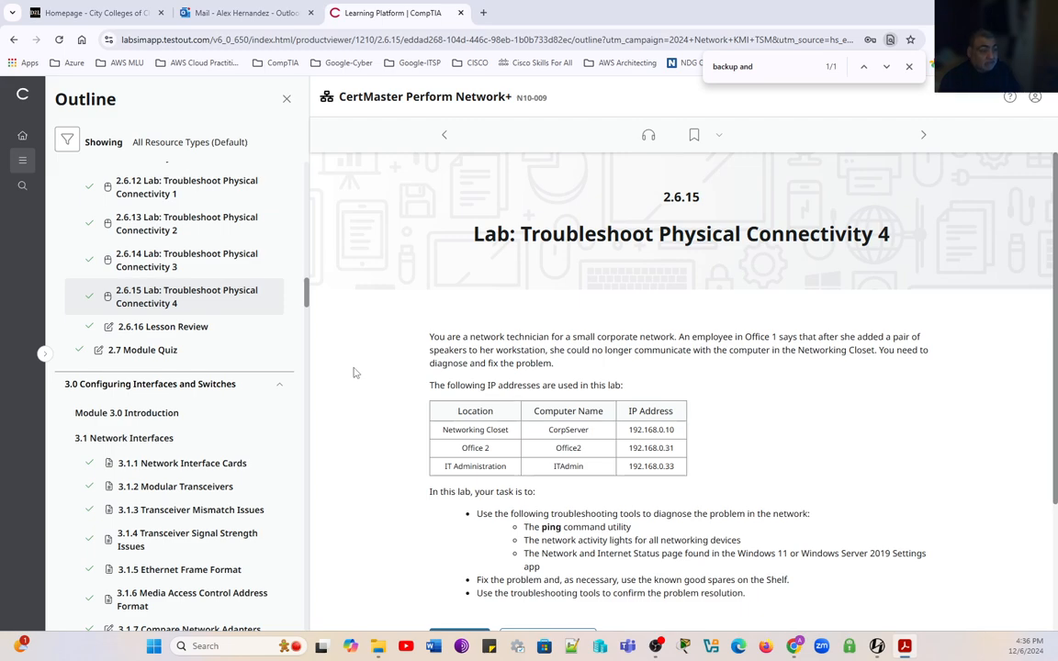
mouse_move(349, 384)
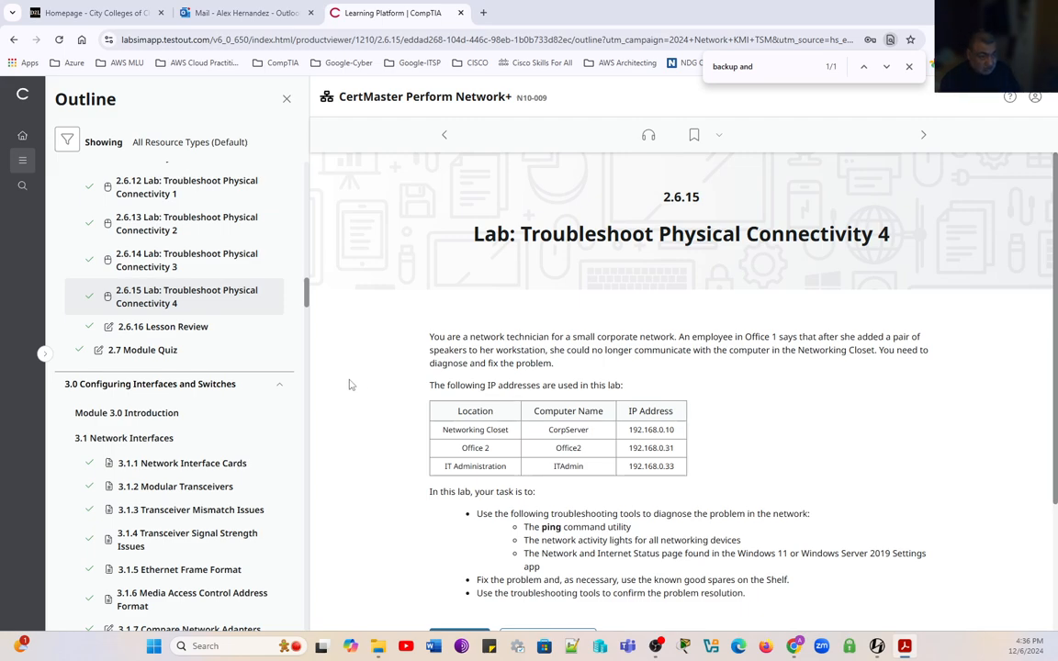
mouse_move(317, 294)
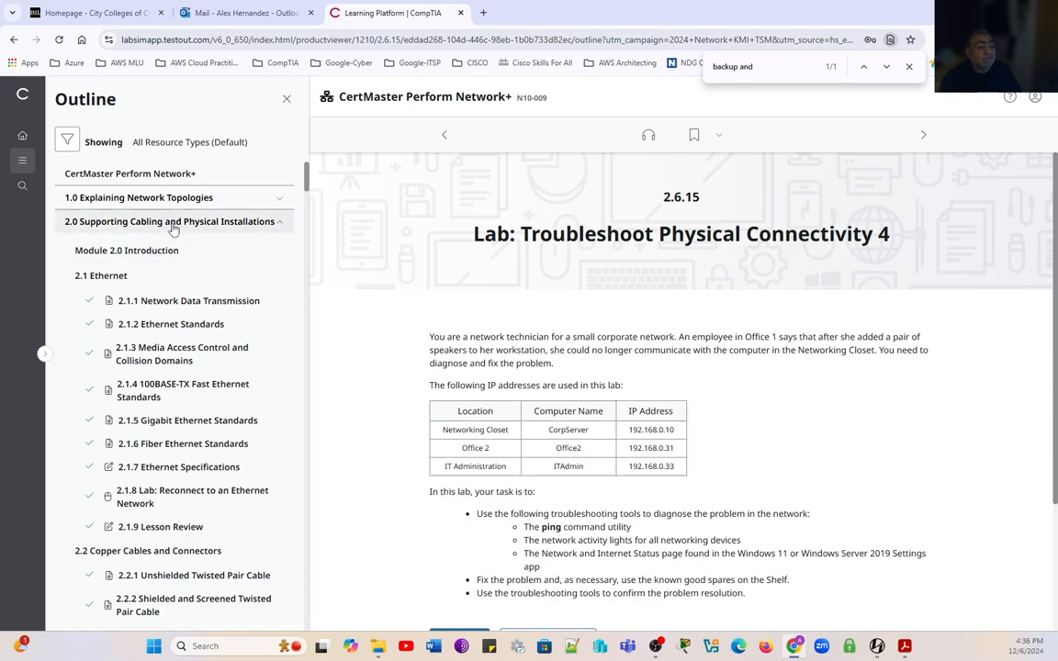
mouse_move(402, 385)
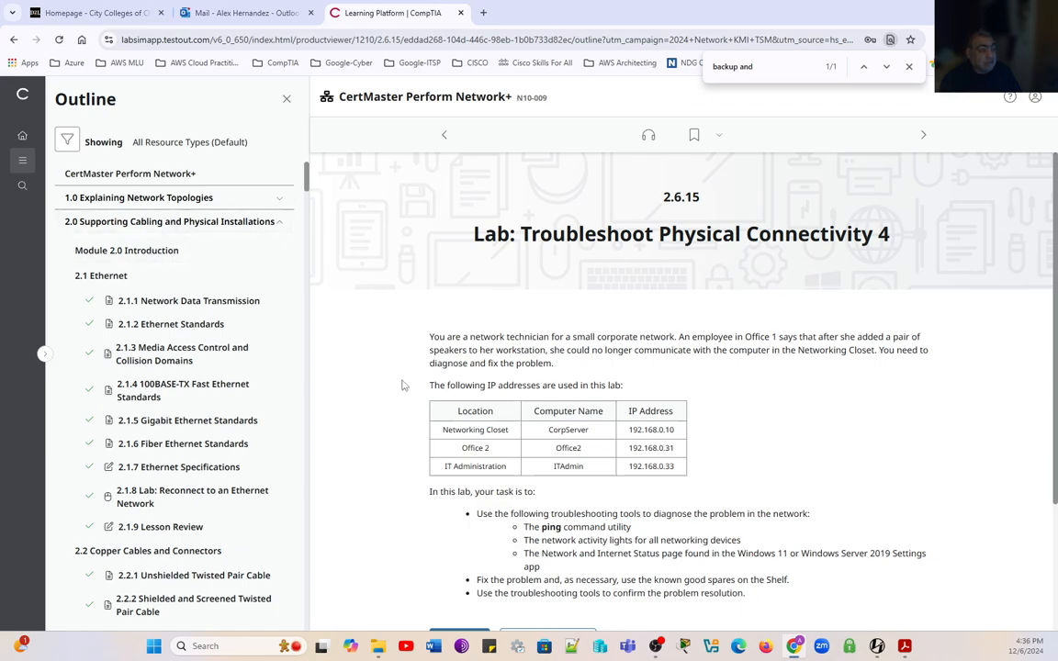
Step: Scroll down the course page and start the Troubleshoot Physical Connectivity 4 lab
scroll(down, 3)
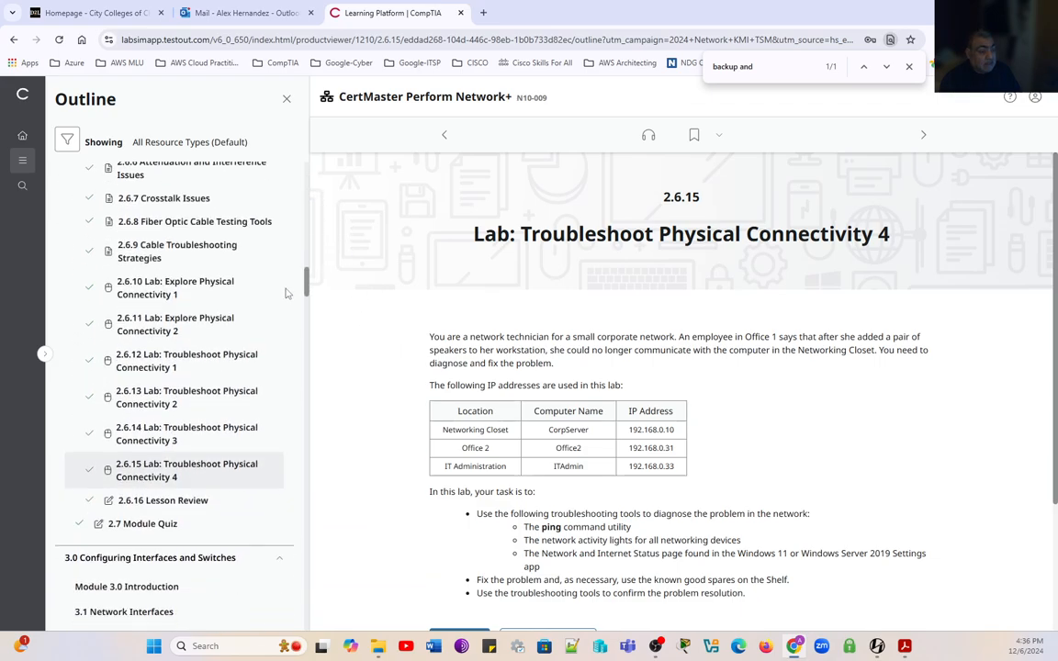
scroll(down, 3)
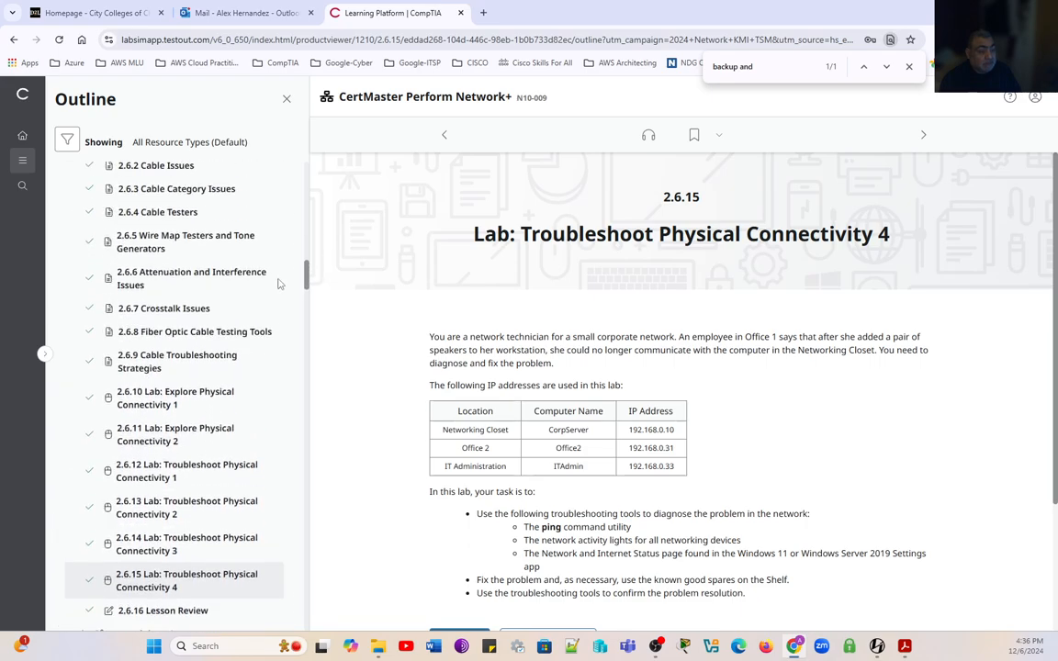
scroll(down, 3)
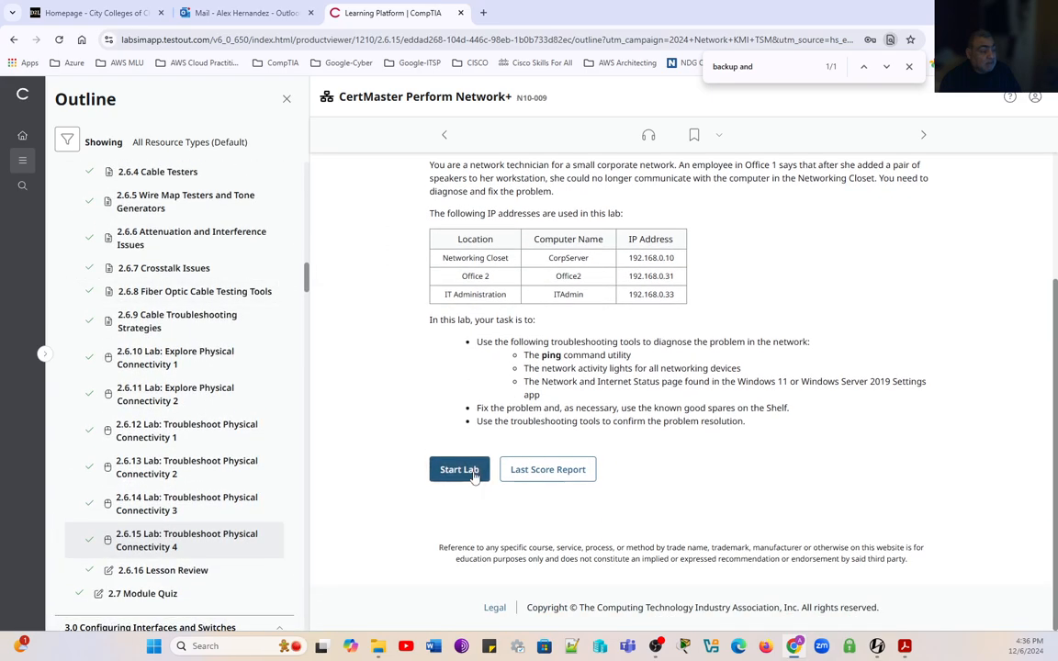
click(459, 469)
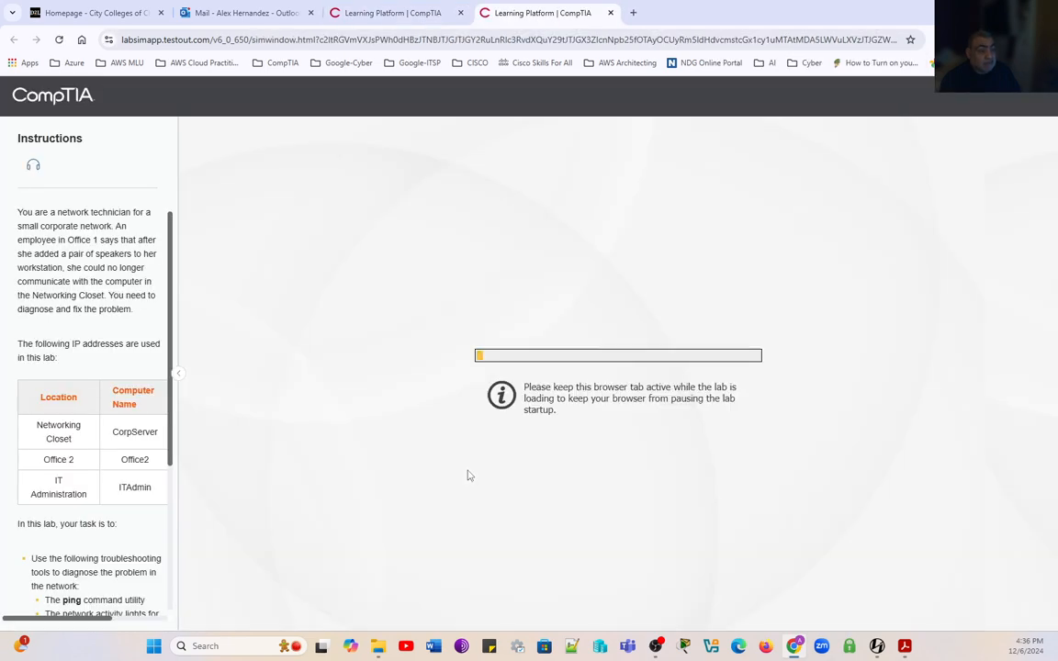
mouse_move(146, 447)
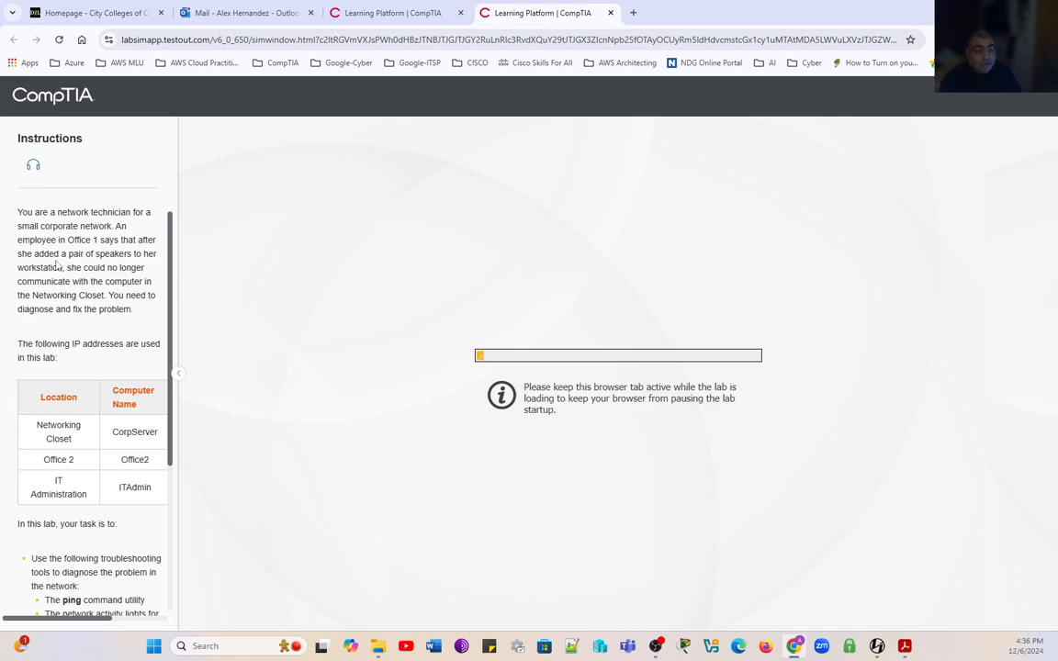
mouse_move(31, 242)
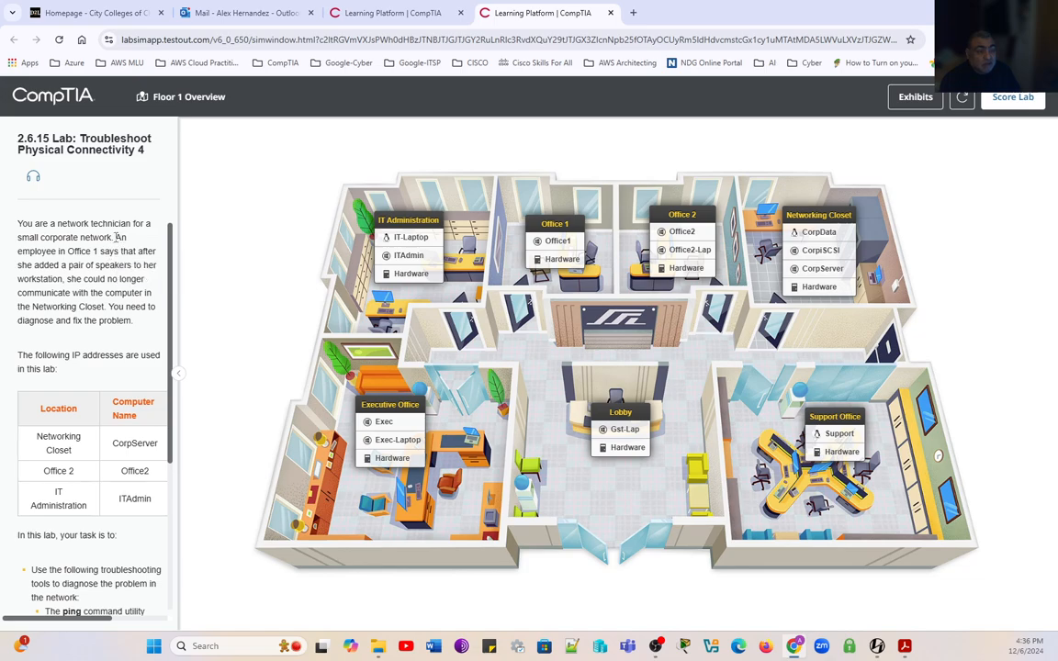
drag(120, 237, 149, 265)
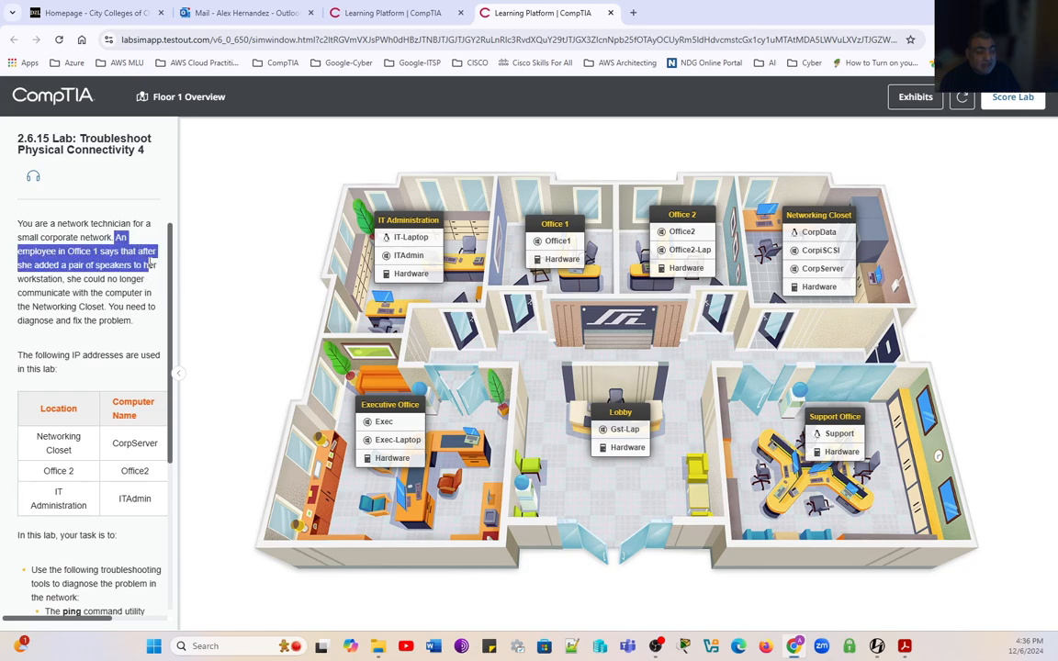
drag(147, 265, 142, 279)
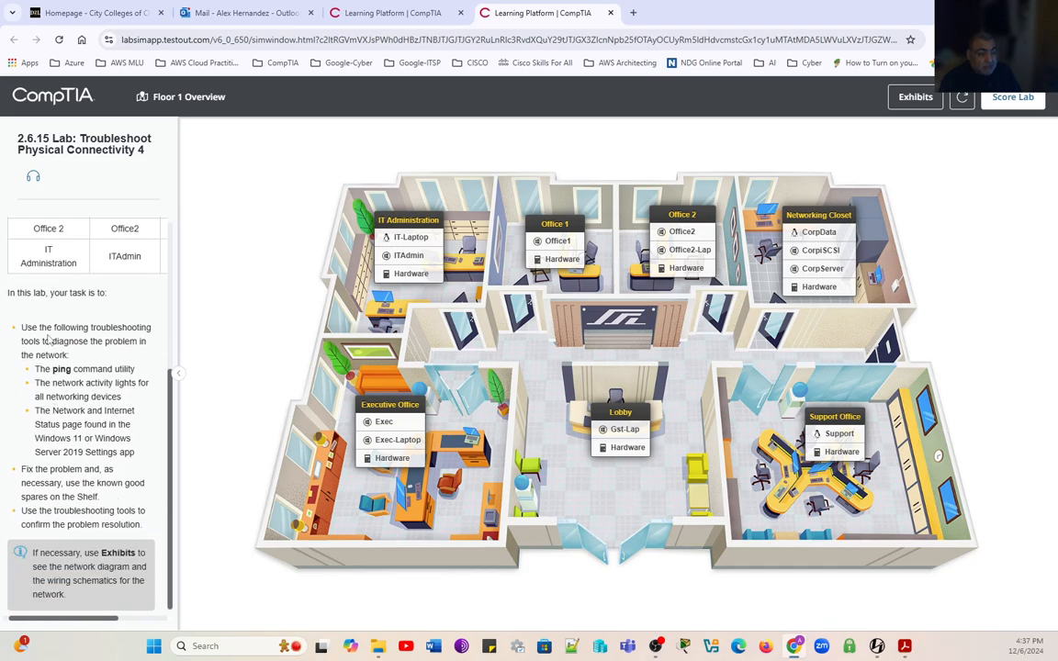
drag(20, 326, 69, 355)
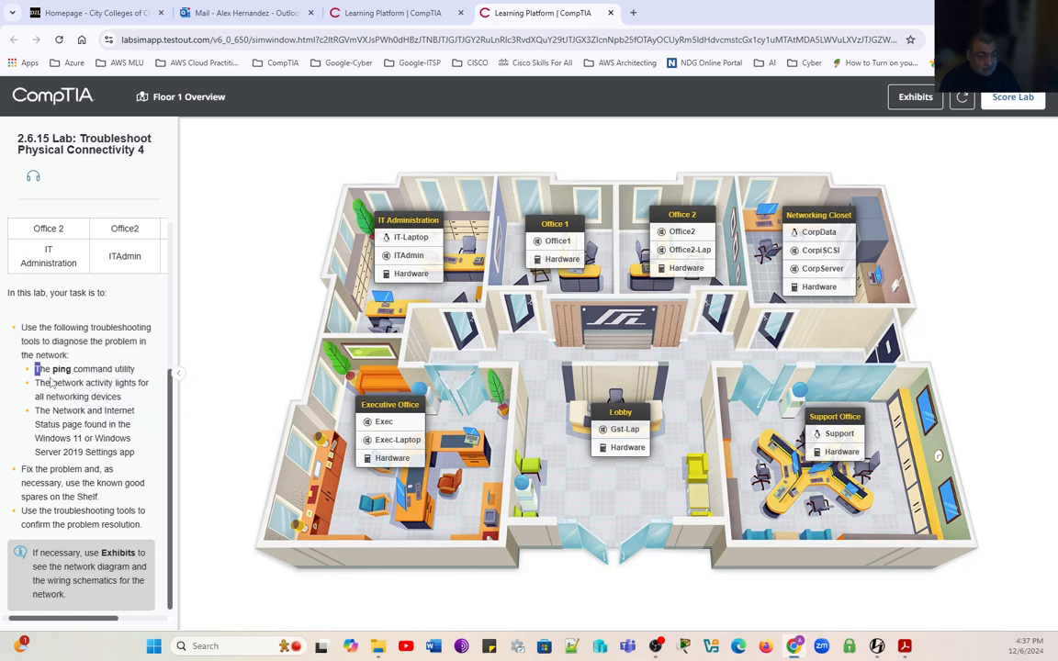
drag(35, 368, 147, 382)
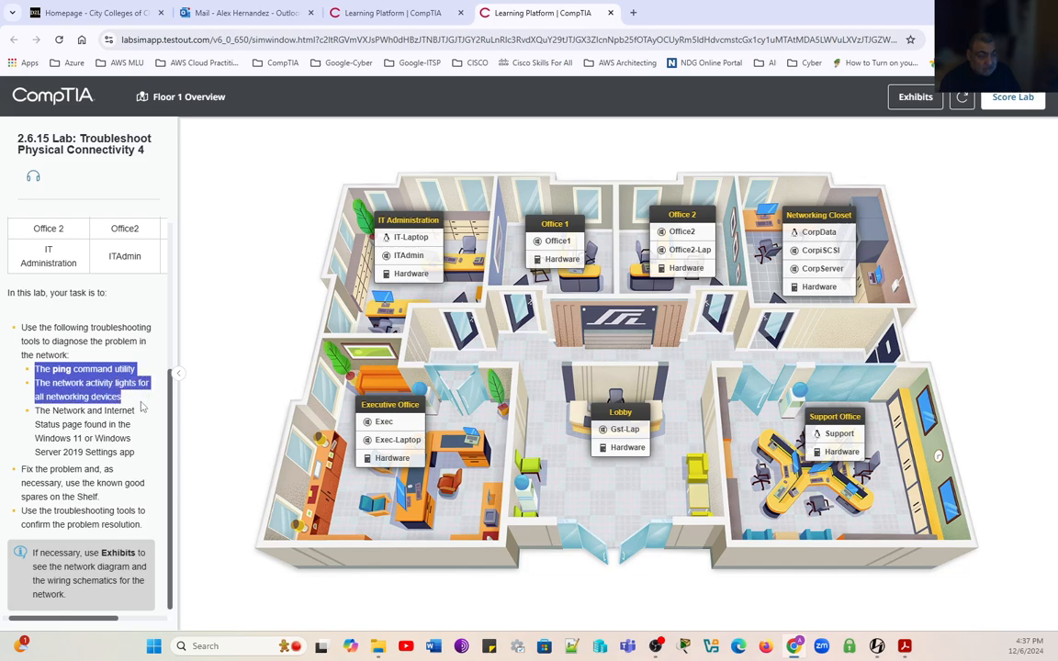
key(ctrl+c)
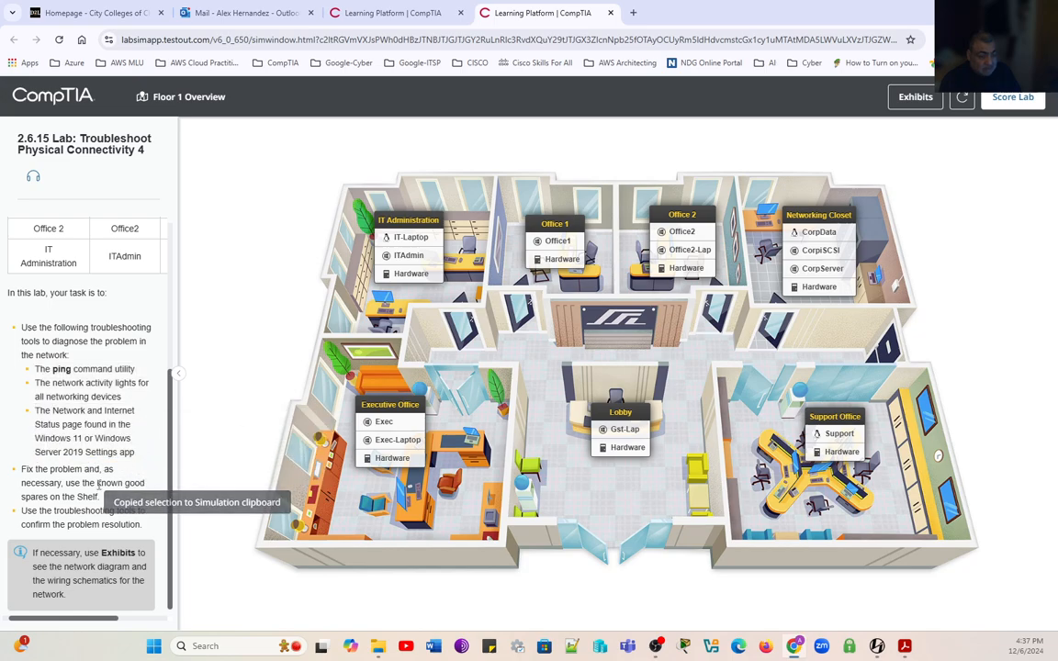
double_click(67, 468)
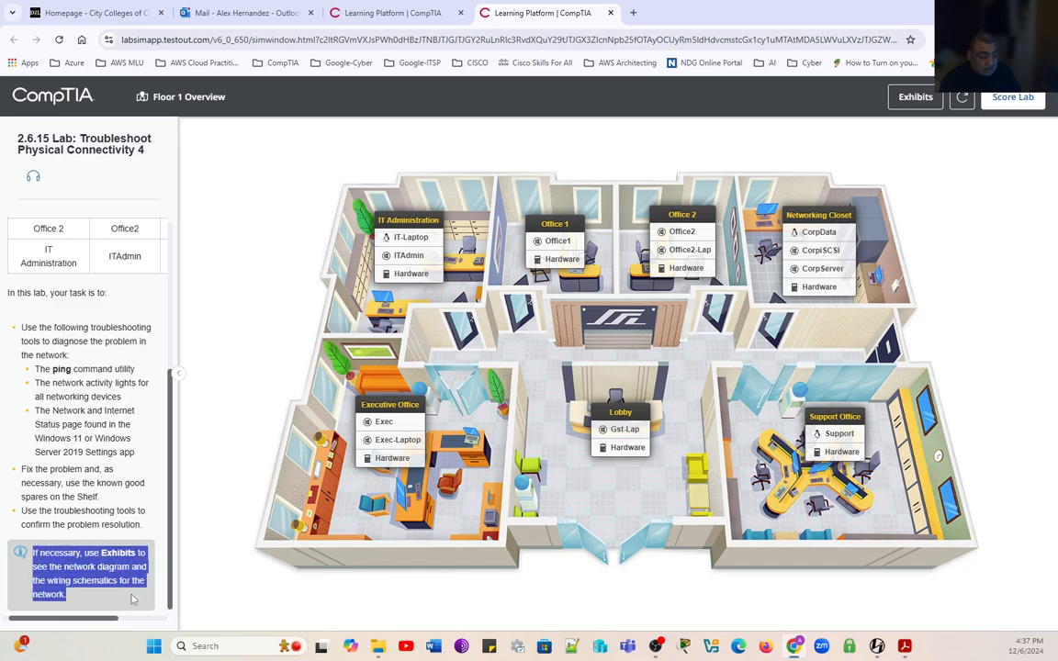
Step: Open the Exhibits network diagram and select 'Office 1' in the scenario text
click(915, 96)
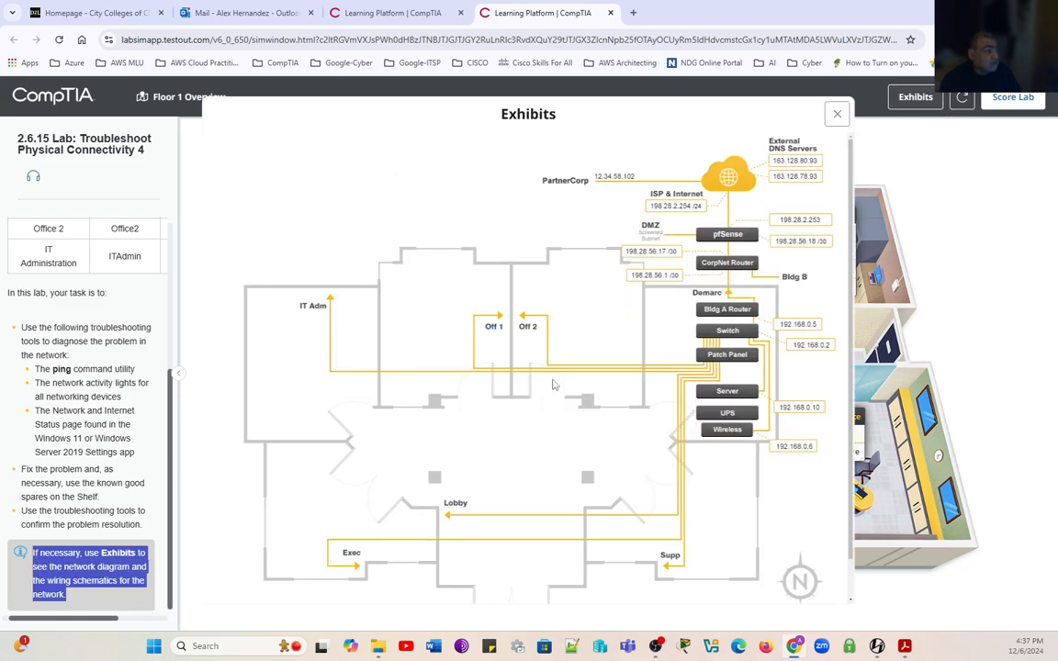
mouse_move(694, 312)
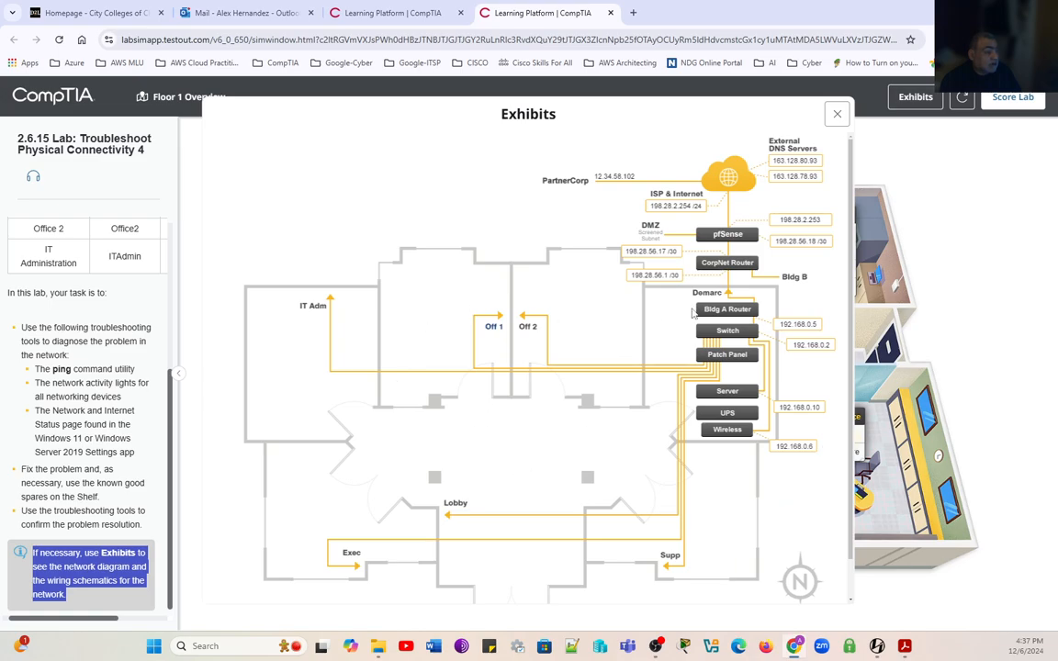
mouse_move(742, 179)
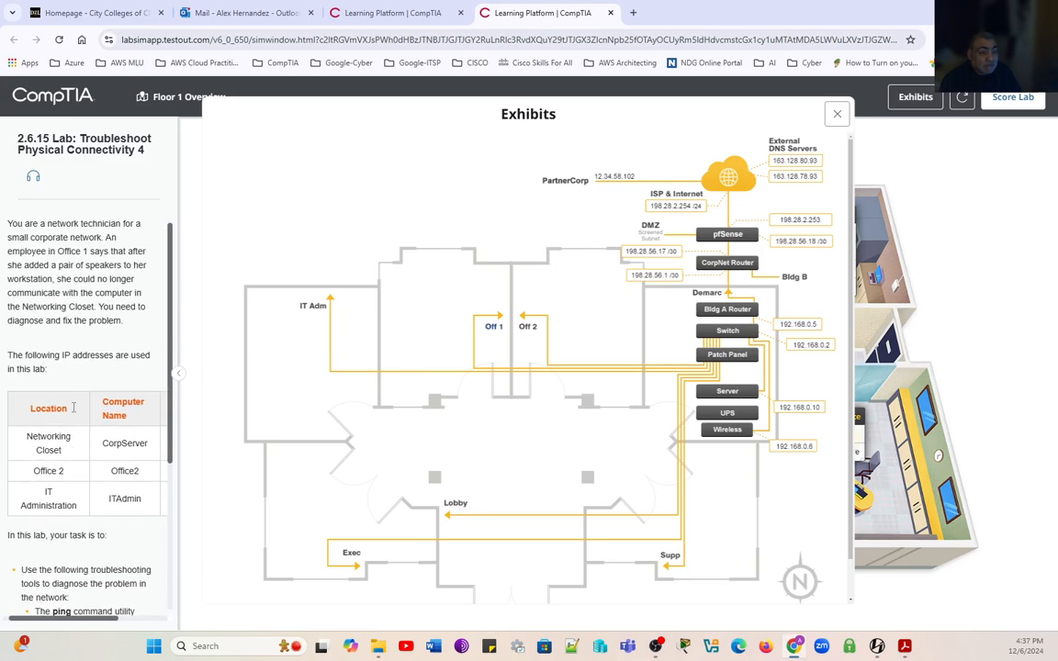
double_click(71, 251)
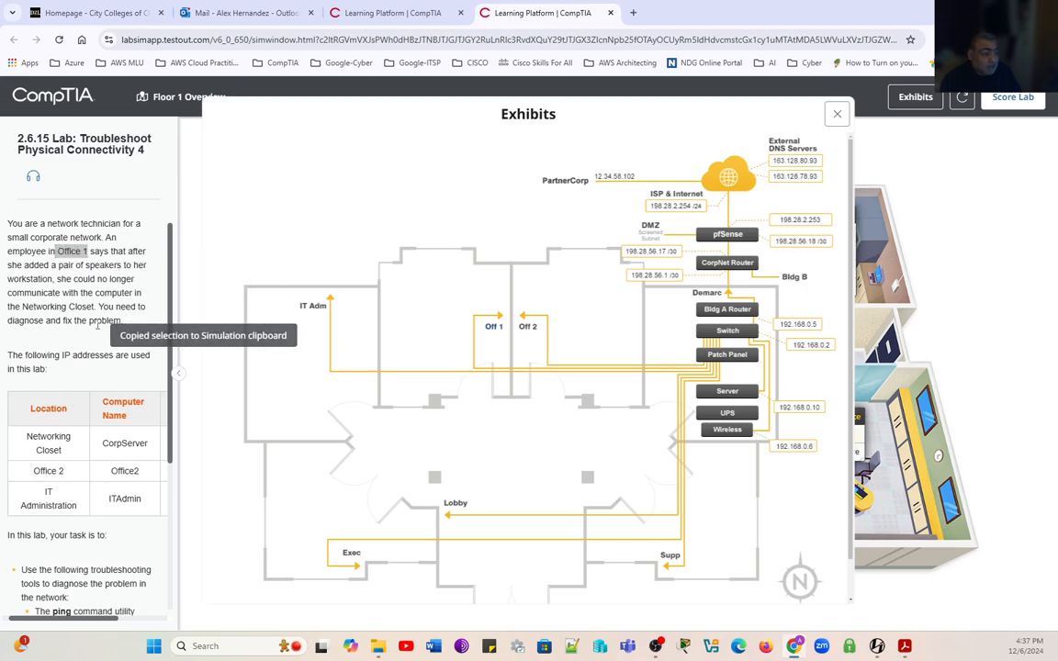
mouse_move(477, 375)
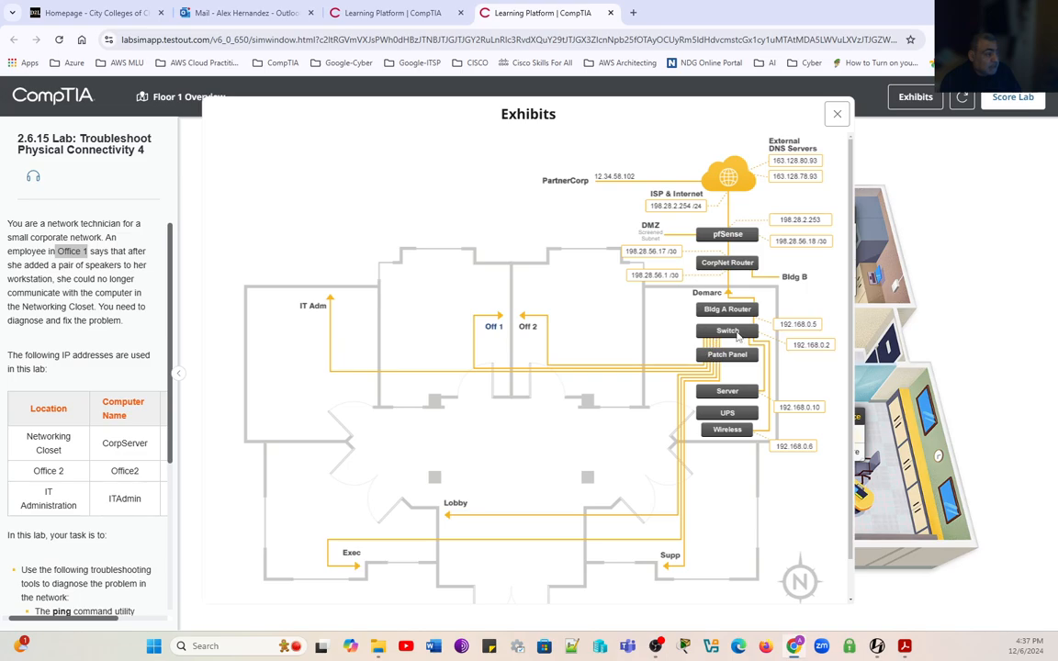
mouse_move(727, 290)
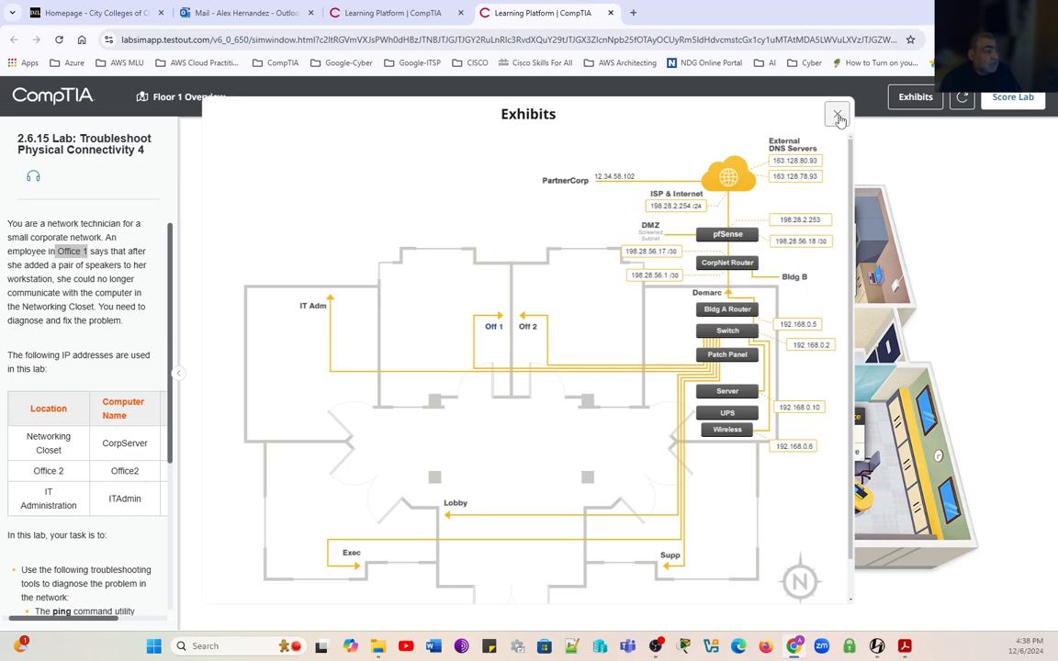
Step: Close the Exhibits diagram, open the Office1 computer, and scroll to the IP address table
click(837, 117)
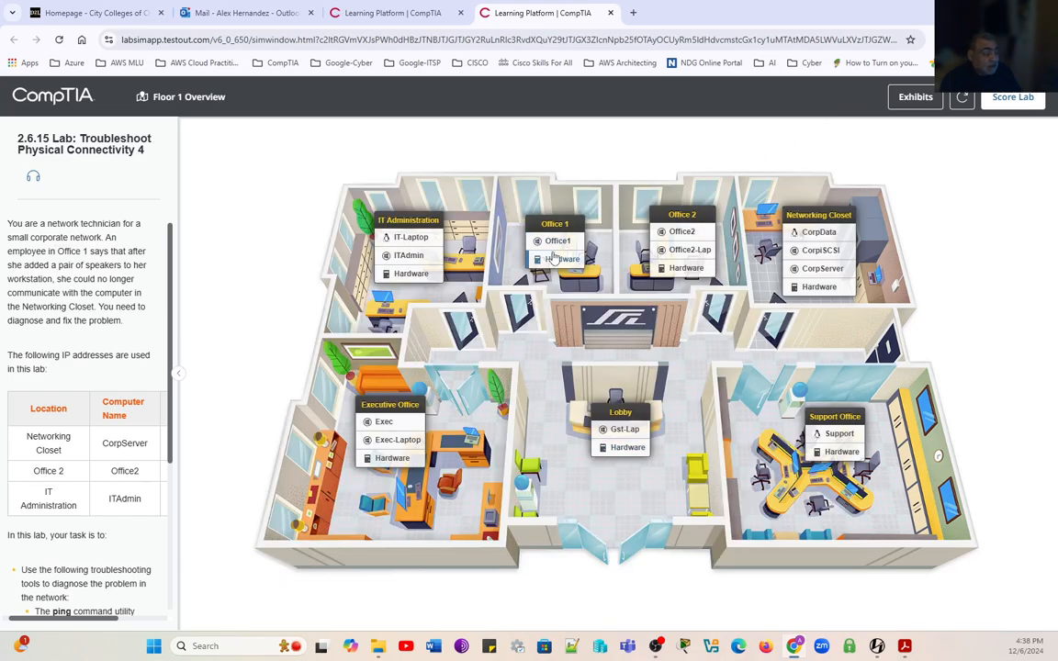
click(557, 241)
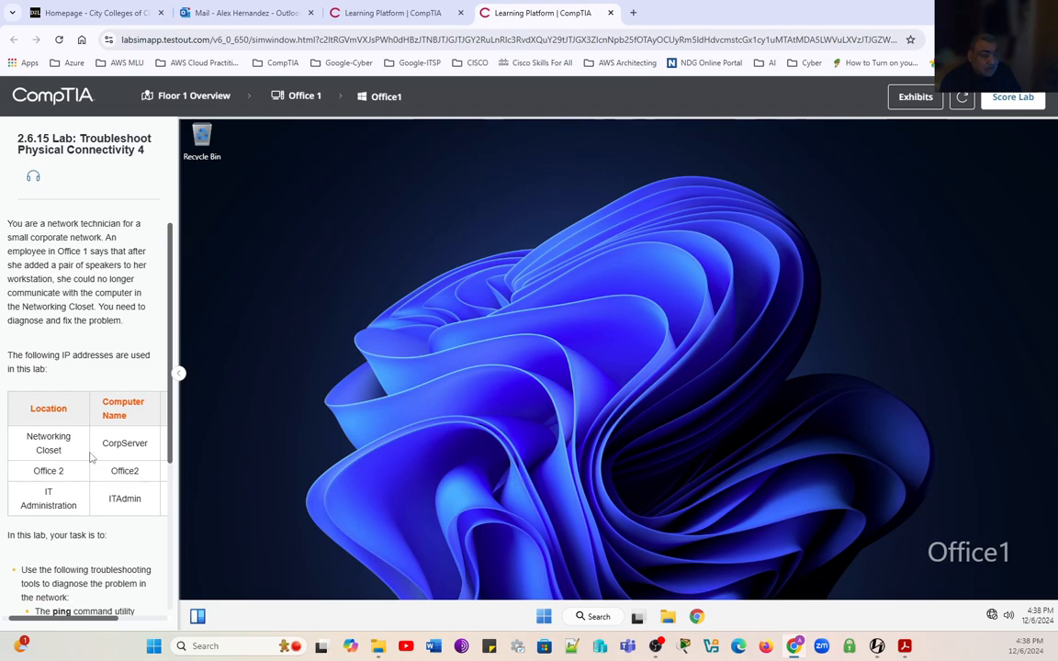
scroll(down, 3)
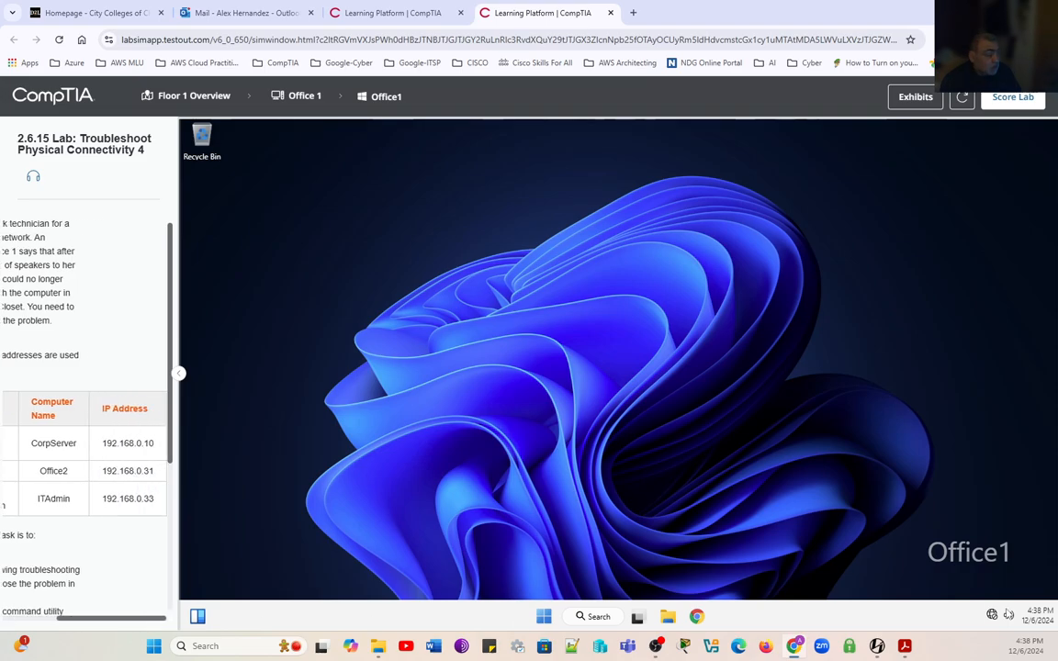
mouse_move(1008, 615)
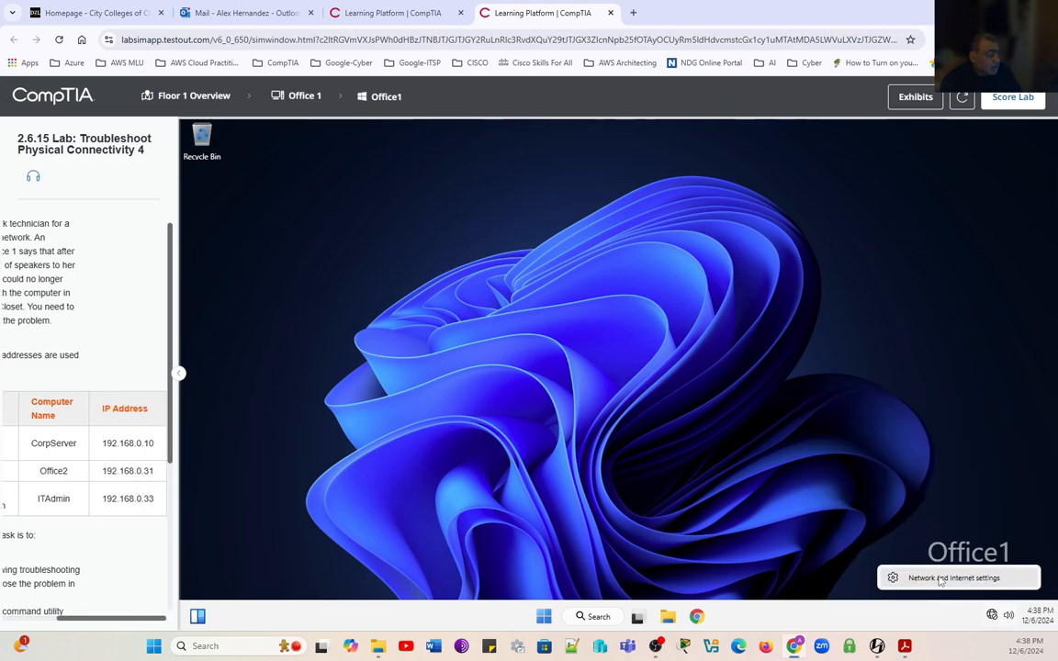
Step: Review Office1's Ethernet profile settings, which show a manual 192.168.0.30 address
click(953, 577)
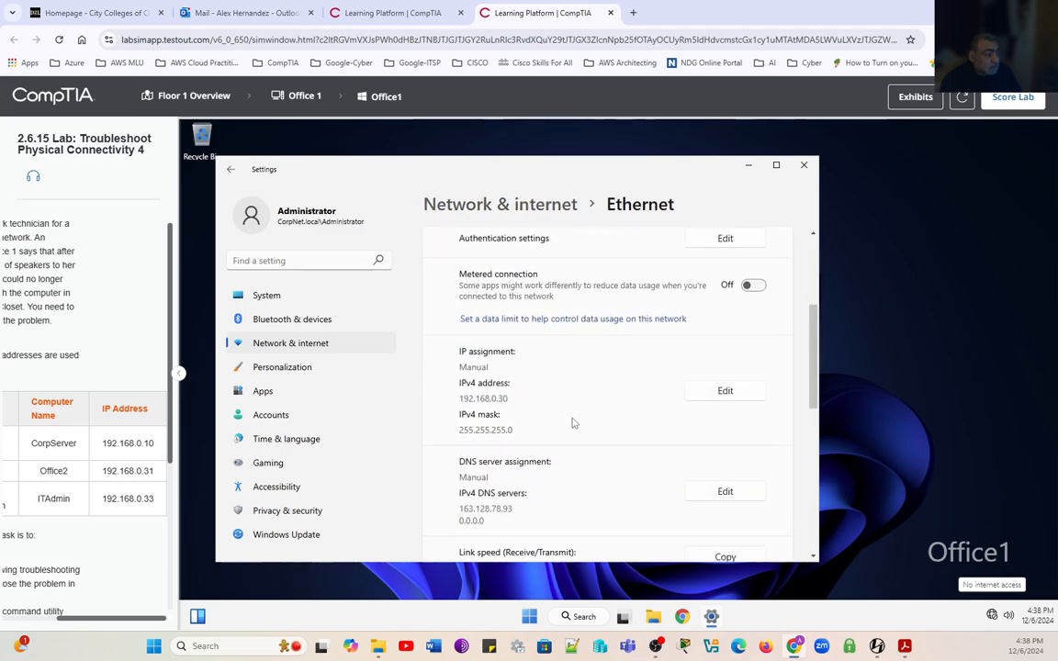
scroll(down, 3)
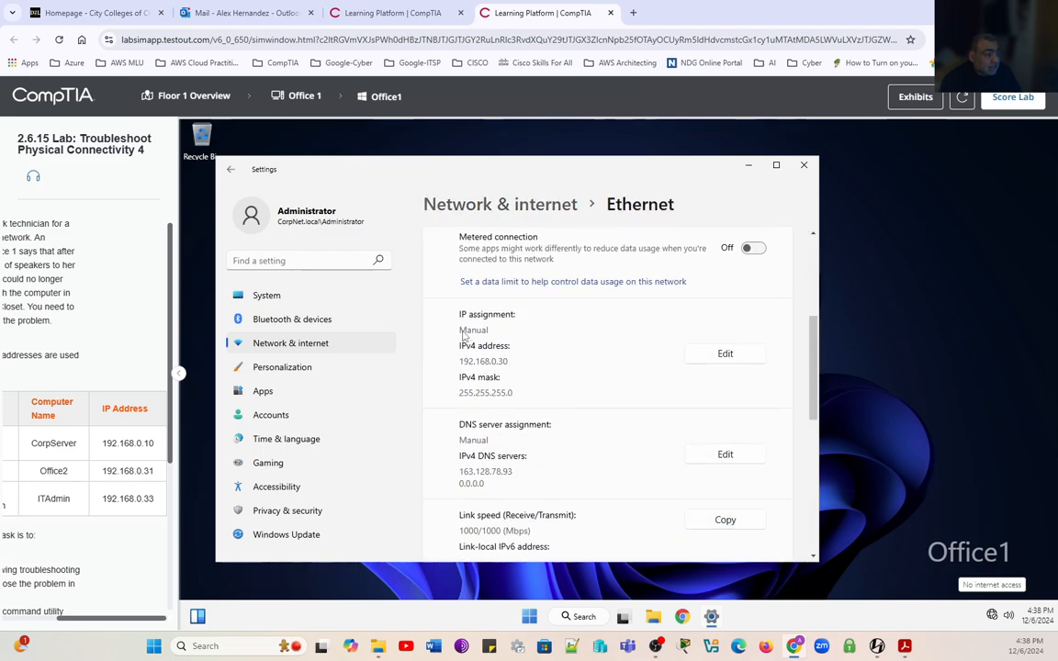
mouse_move(500, 491)
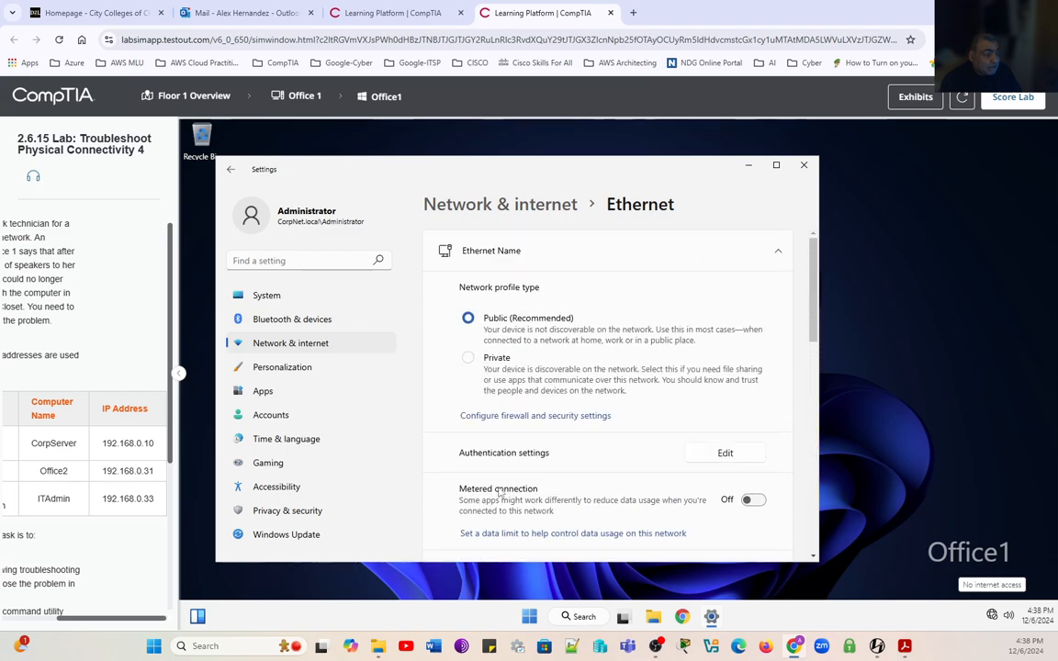
scroll(down, 3)
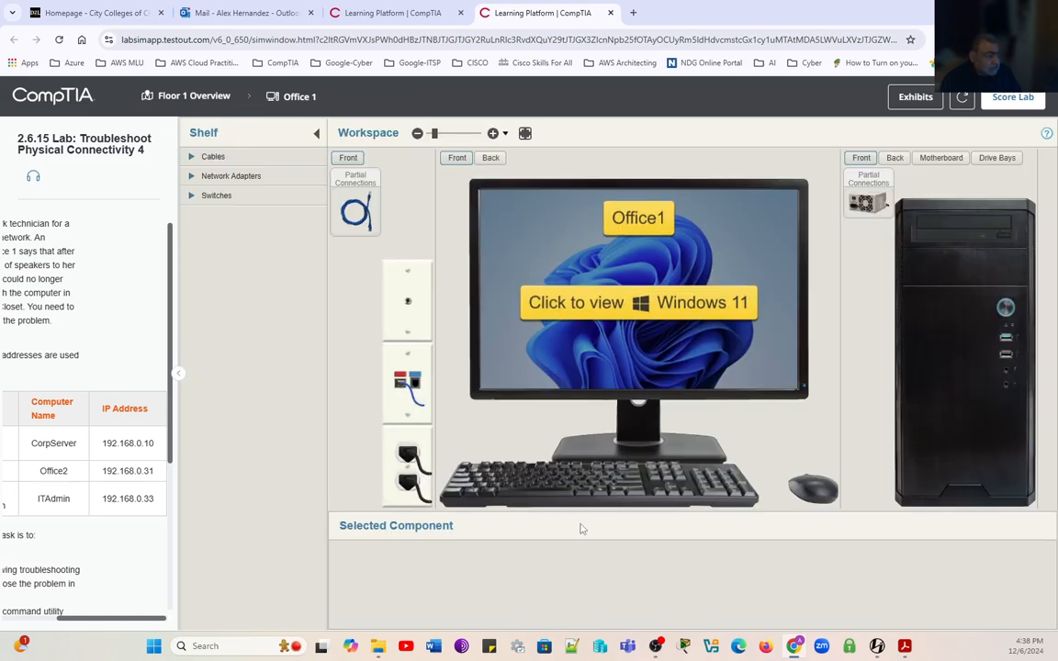
mouse_move(963, 593)
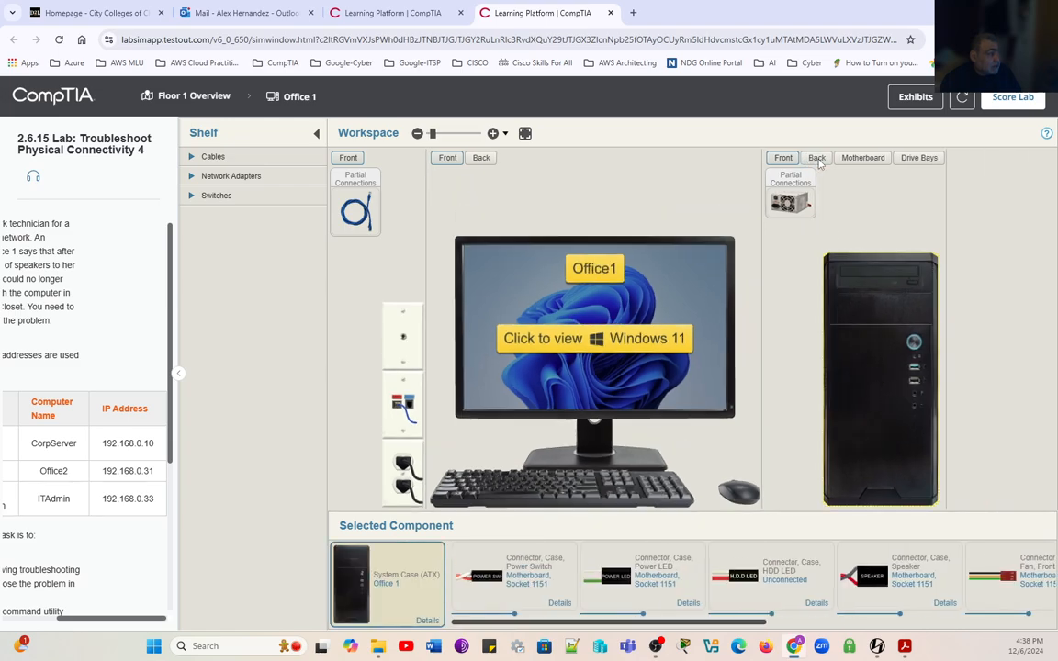
Step: Switch the Office1 system case view to its rear panel
click(815, 157)
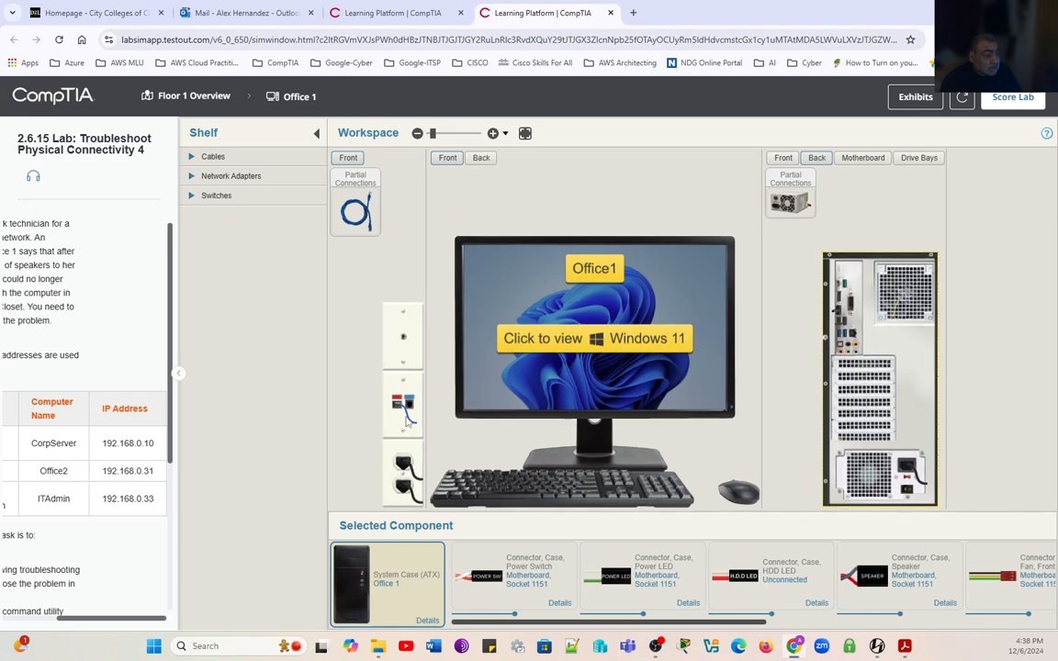
Step: Connect the Cat6a cable's loose RJ45 end to the motherboard network port
click(355, 212)
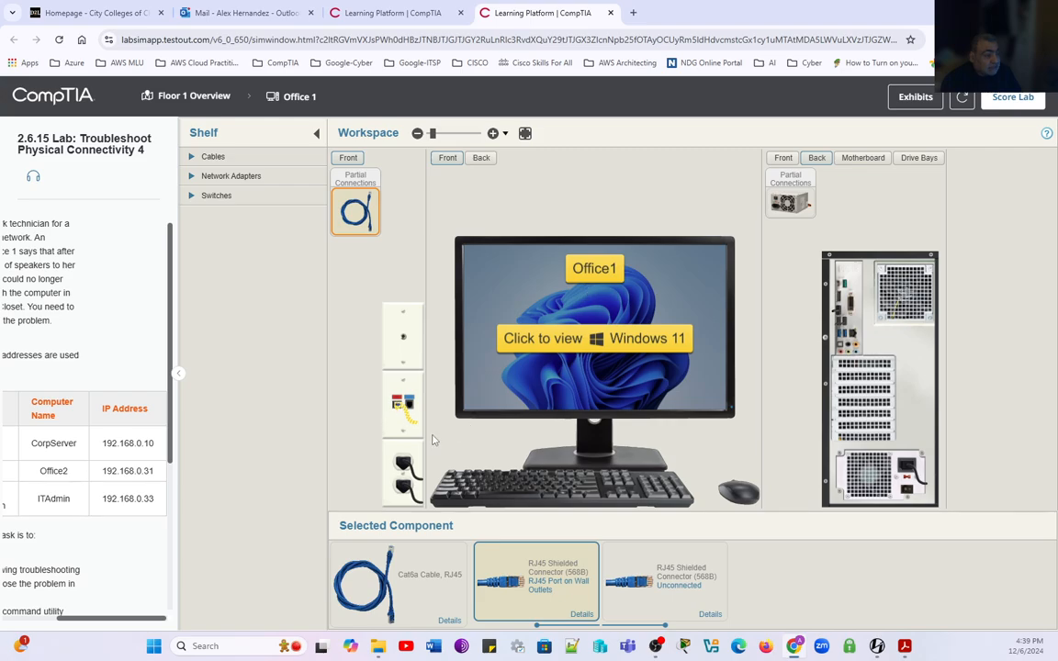
mouse_move(397, 422)
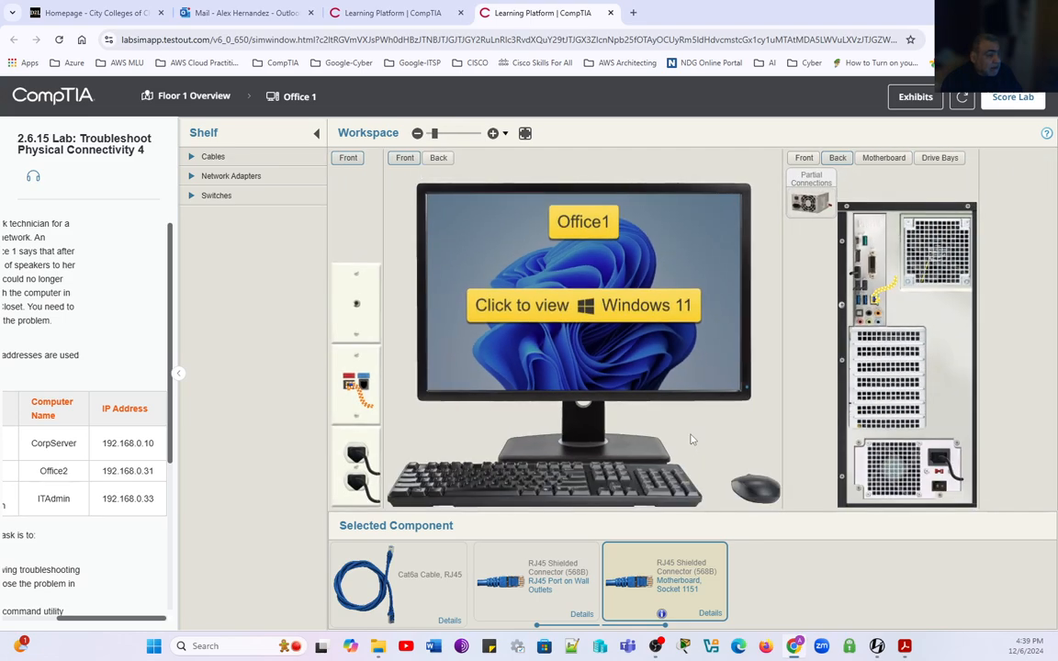
mouse_move(774, 439)
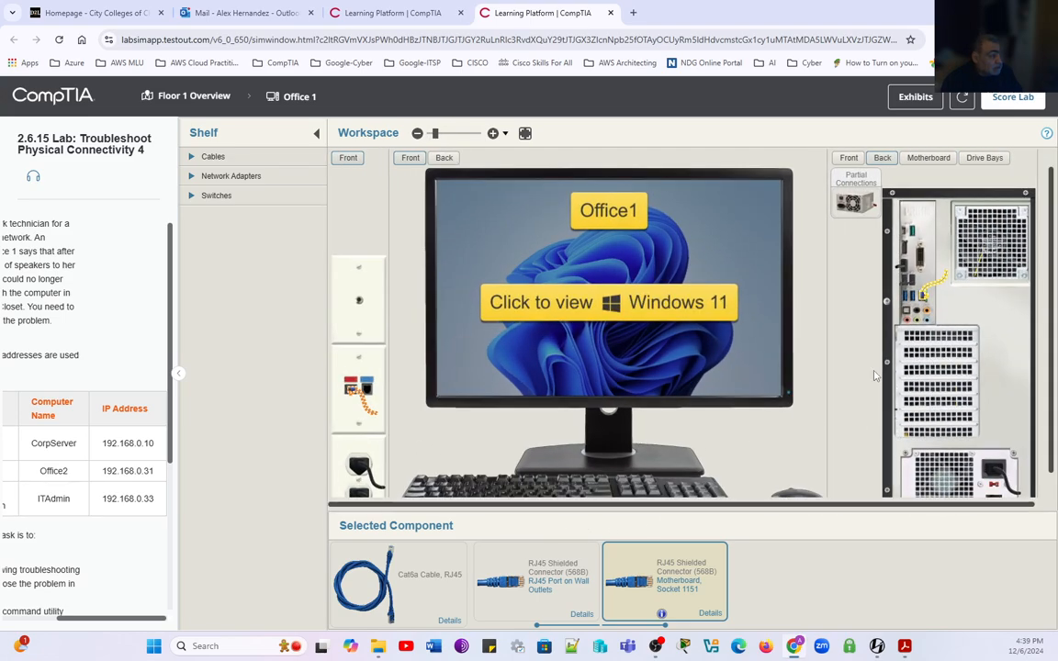
click(418, 134)
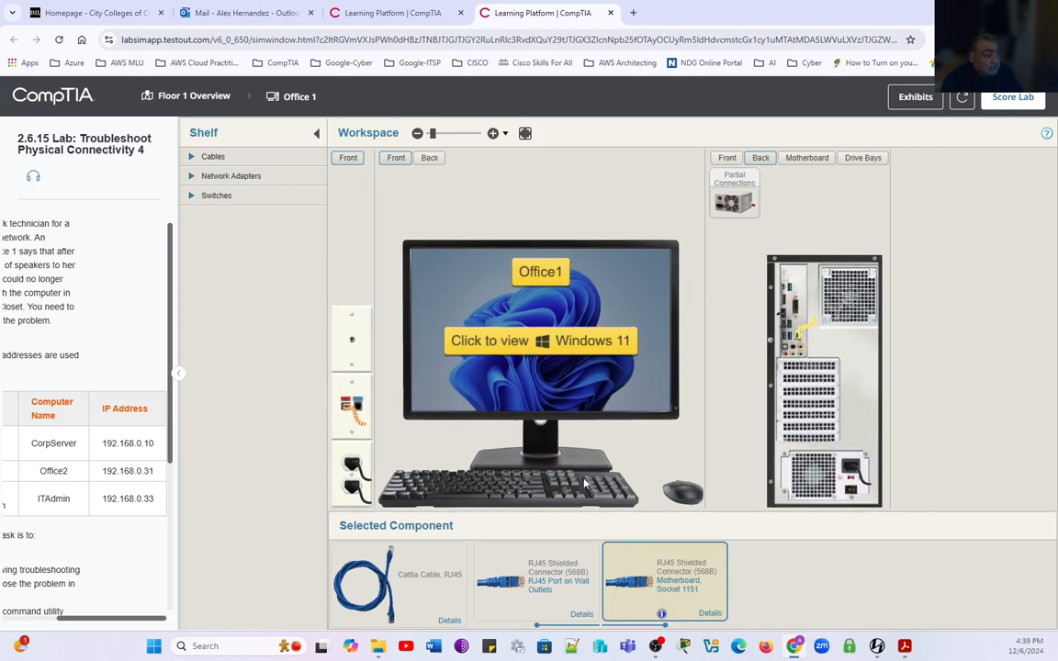
Step: Bring up Office1's Windows 11 desktop and verify Ethernet shows Connected
click(540, 341)
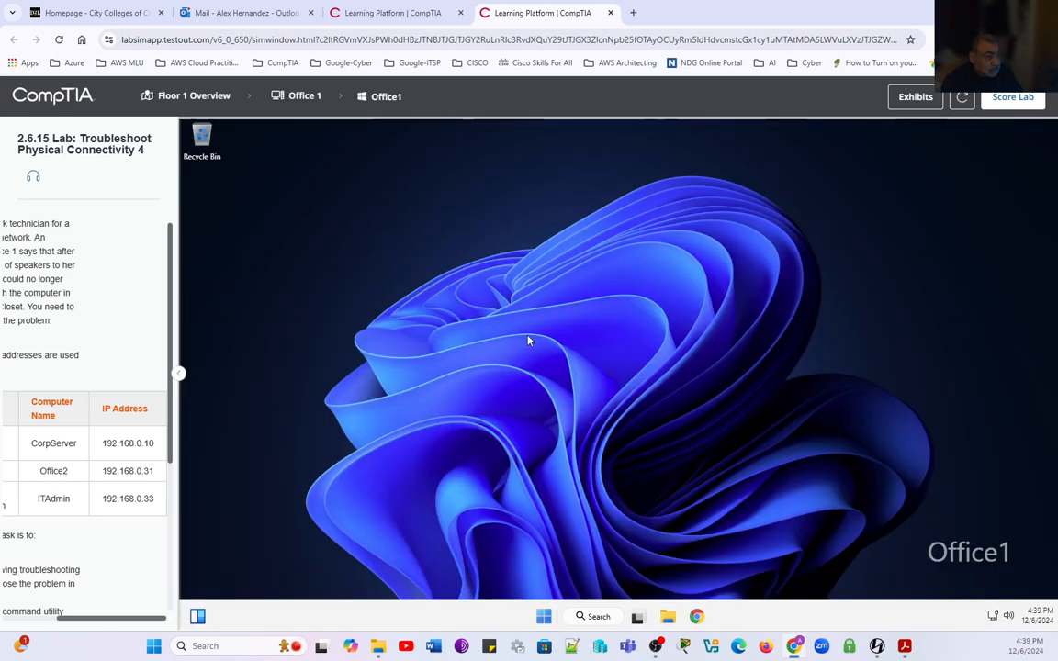
mouse_move(588, 513)
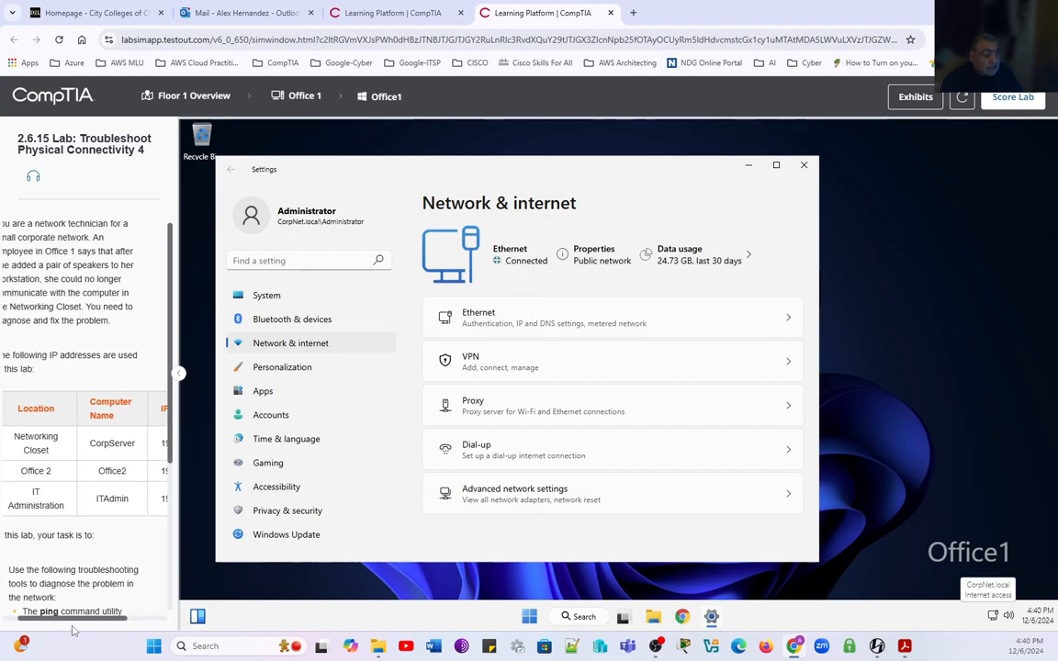
scroll(down, 3)
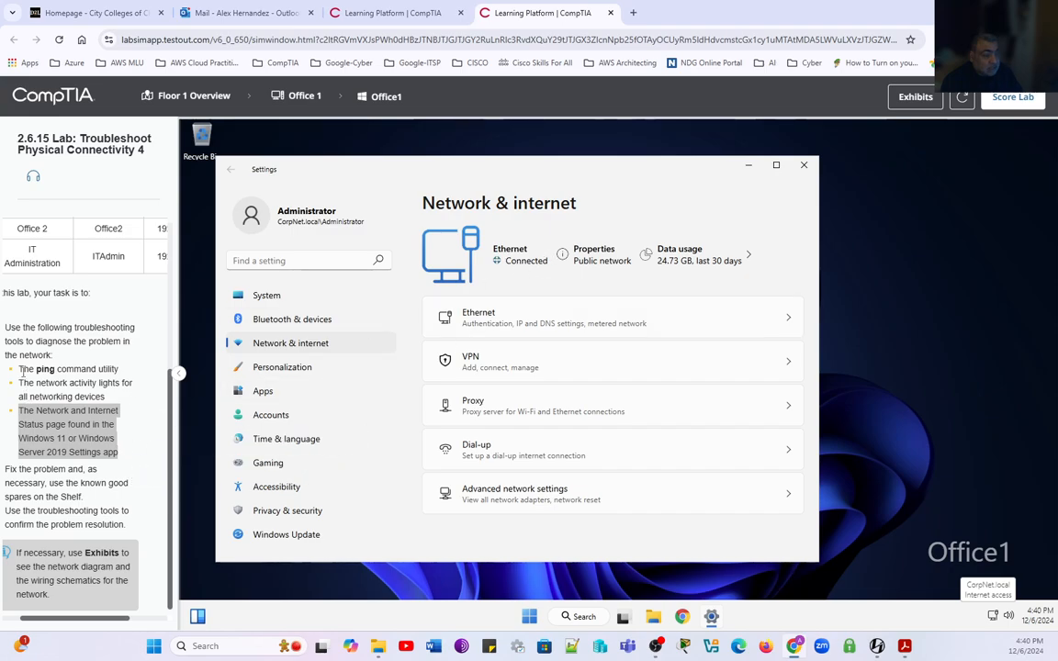
Step: Ping CorpServer (192.168.0.10) and Office2 (192.168.0.31) from the admin PowerShell
double_click(44, 368)
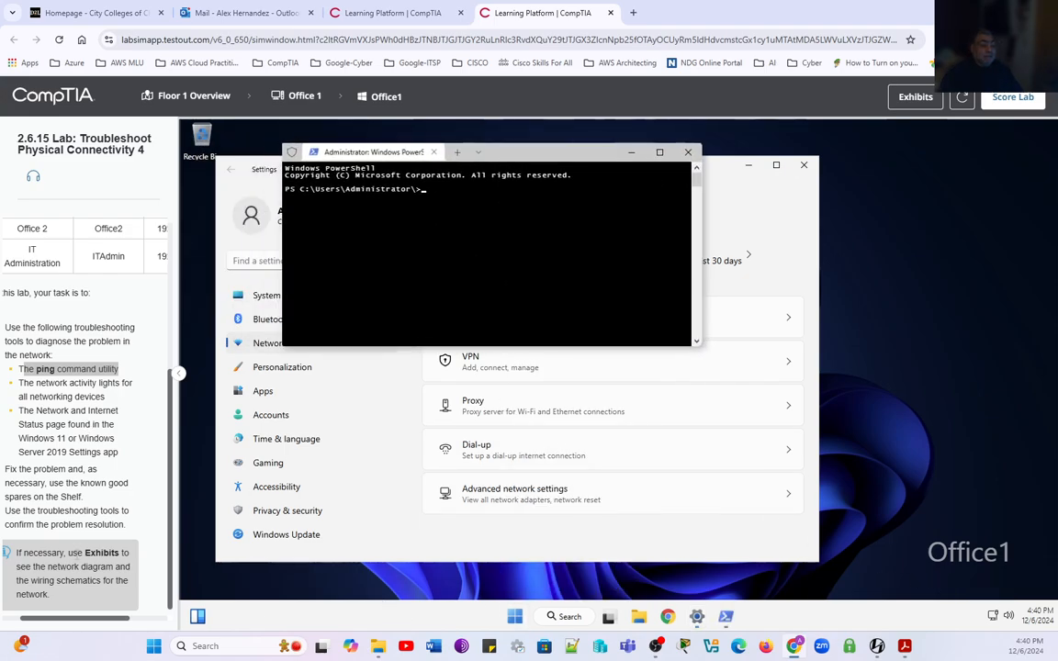
scroll(right, 3)
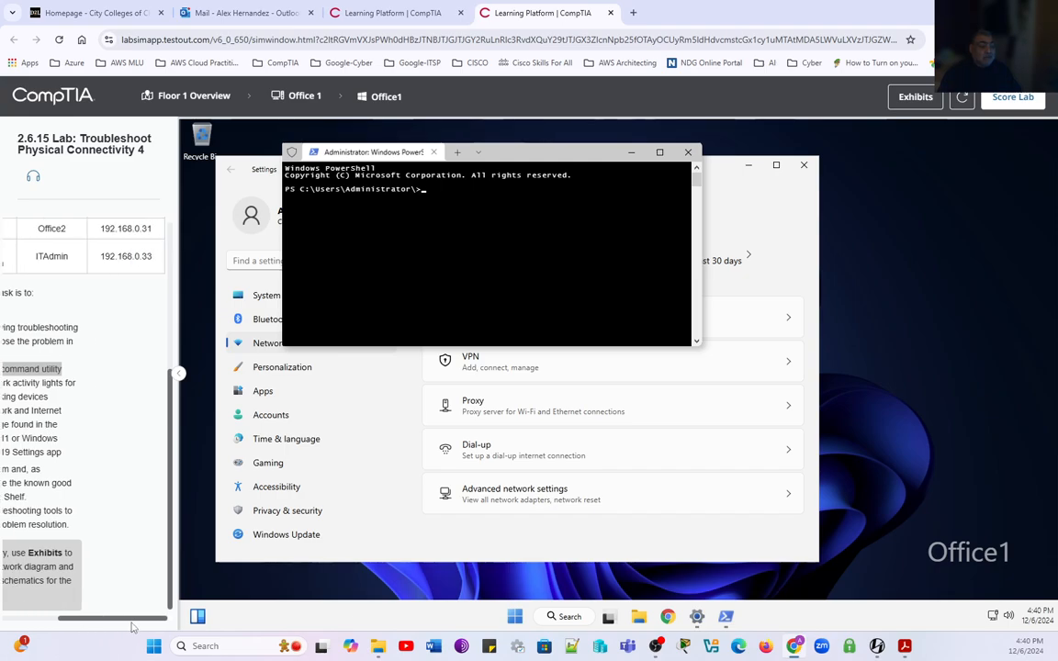
scroll(down, 3)
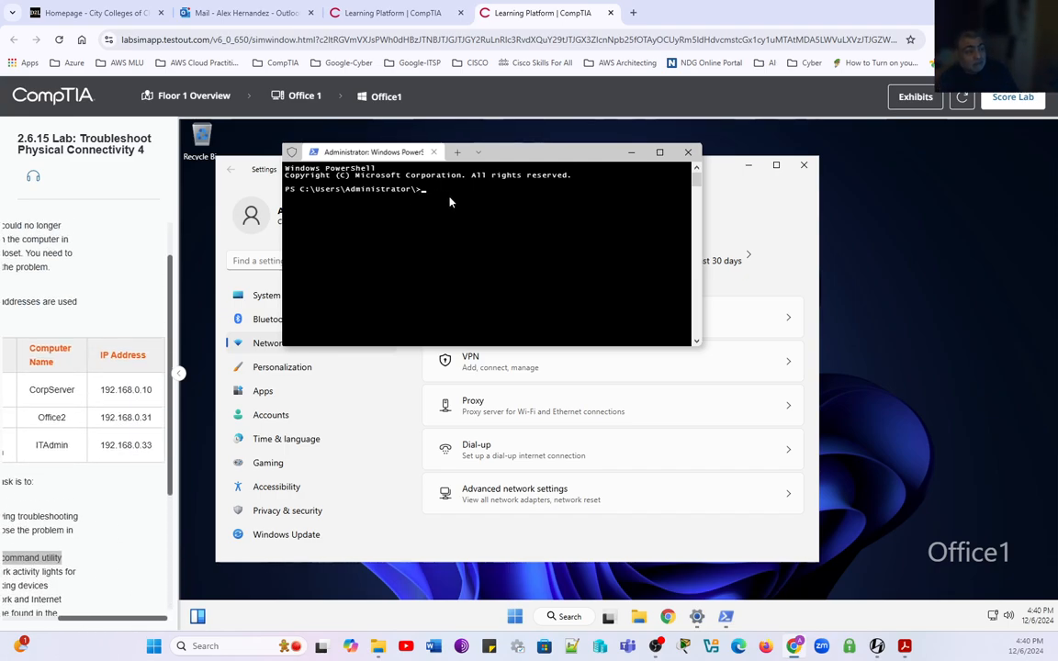
text(ping 192.168.0.10)
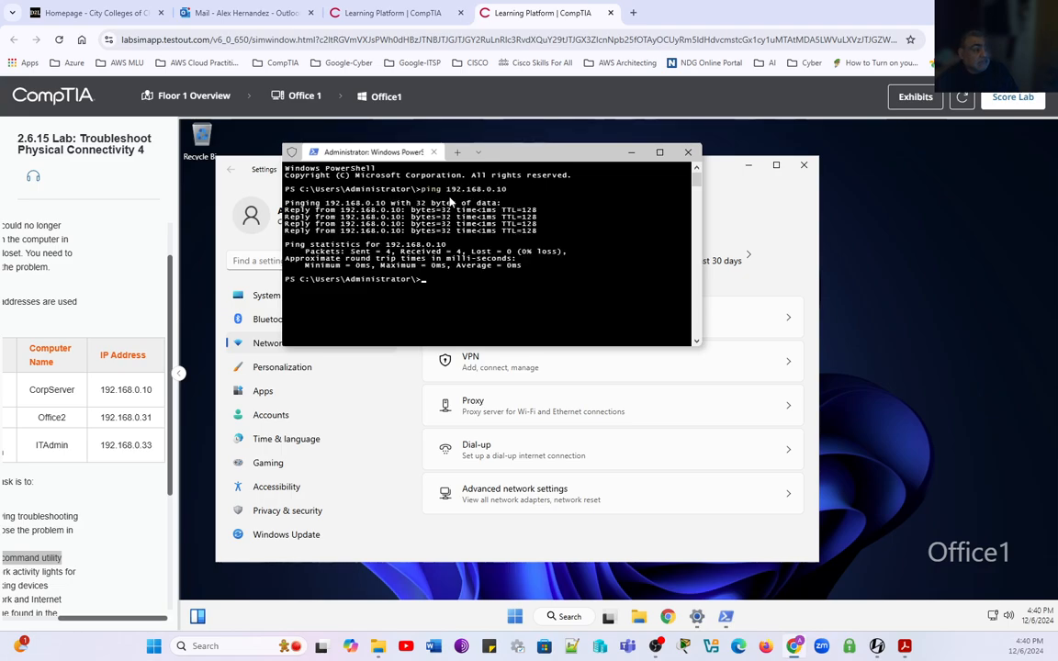
mouse_move(497, 310)
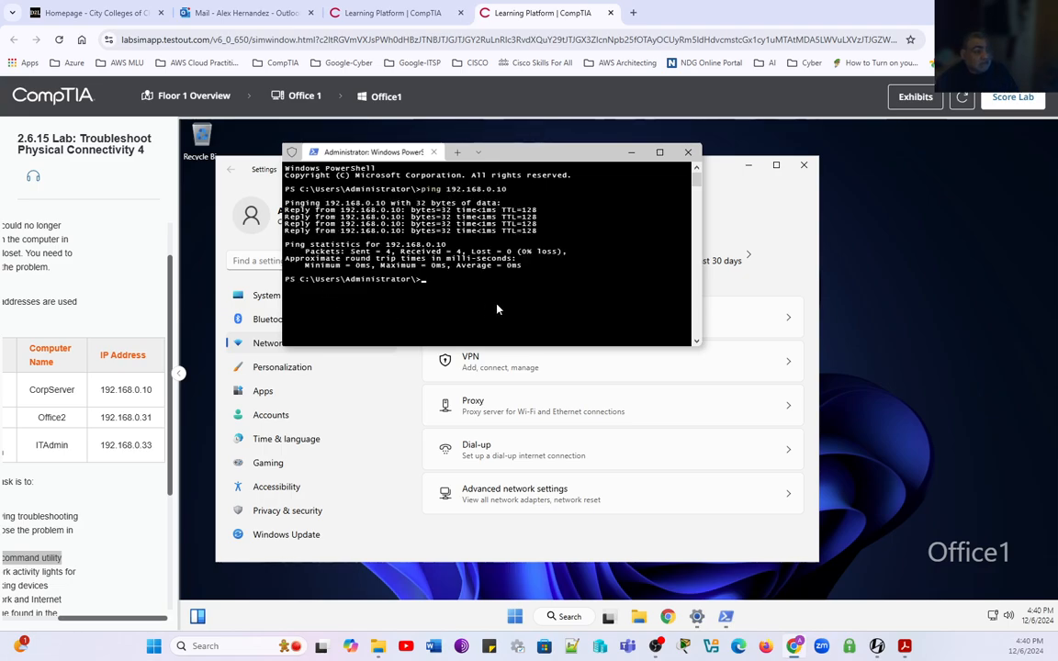
text(ping)
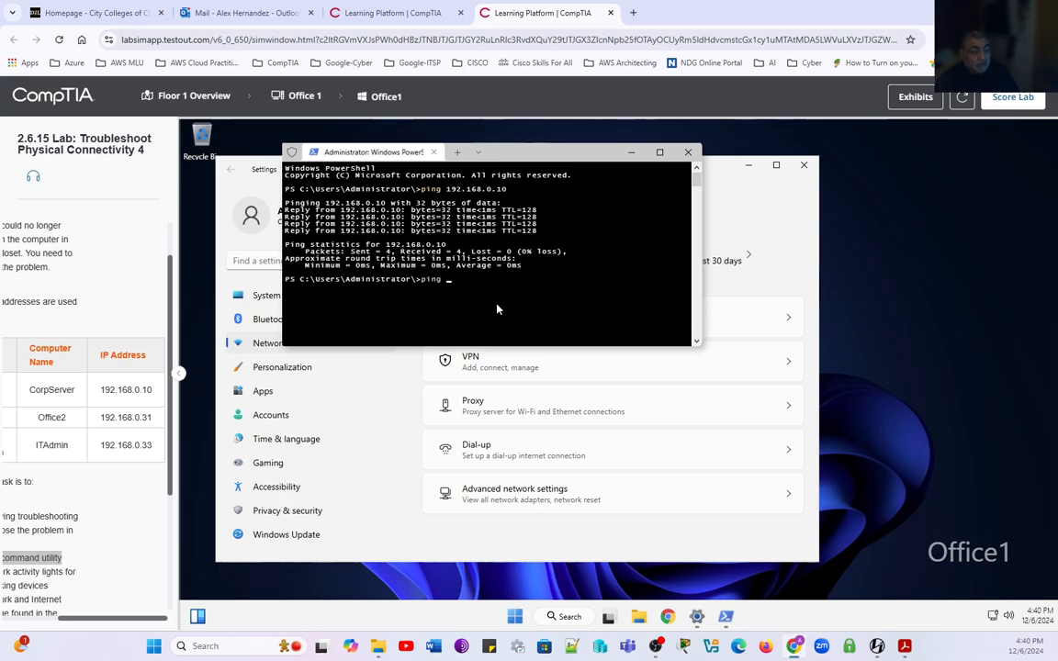
text(192.168.0.31)
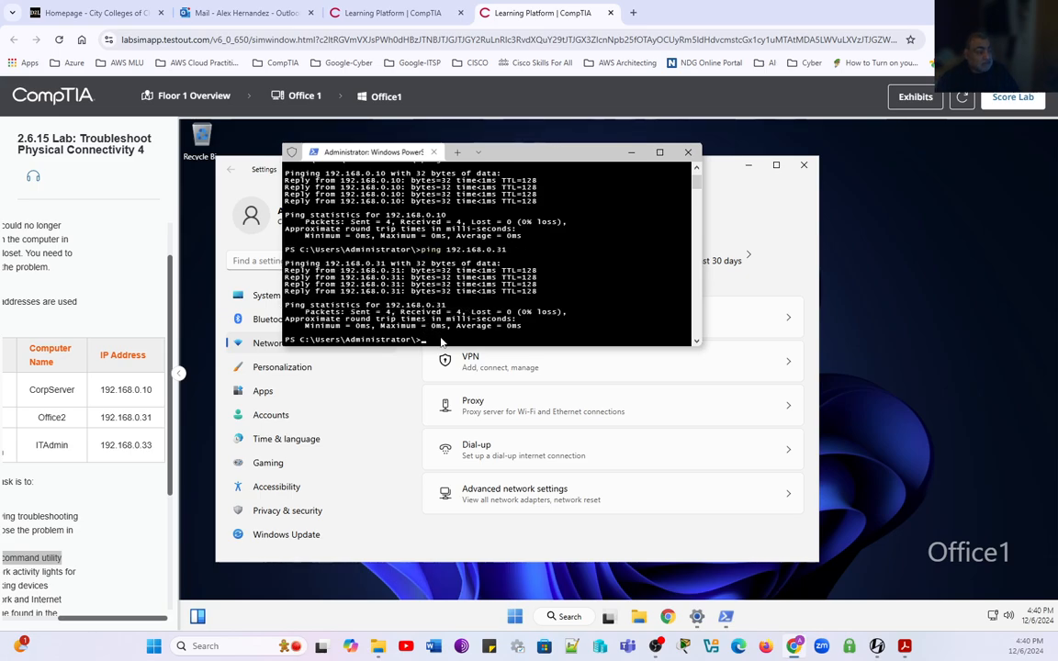
text(ping)
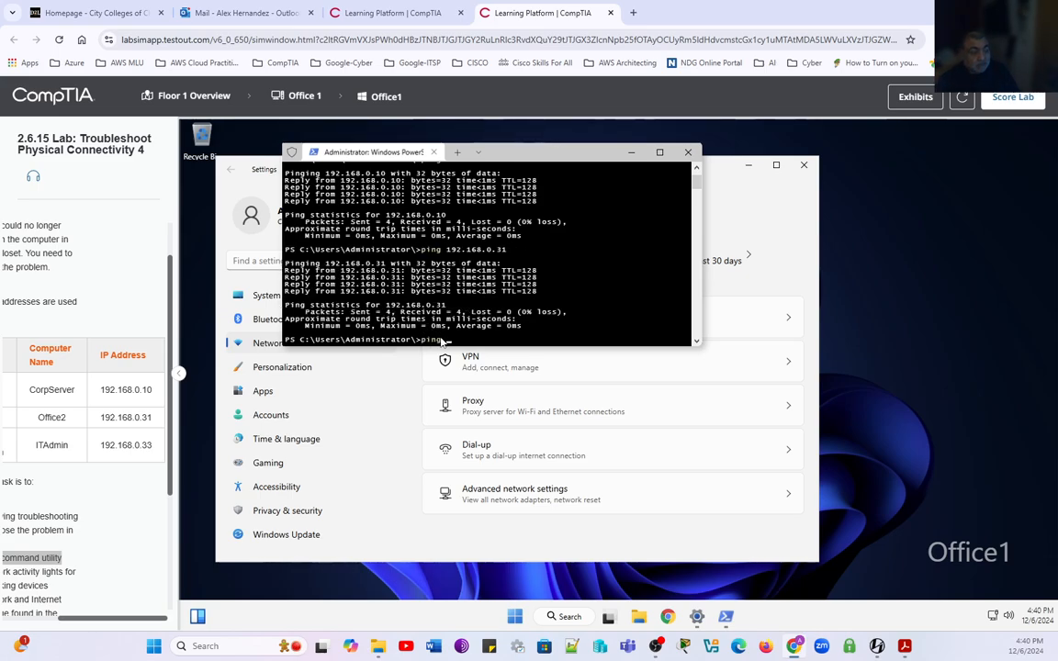
text(192.168.0.3)
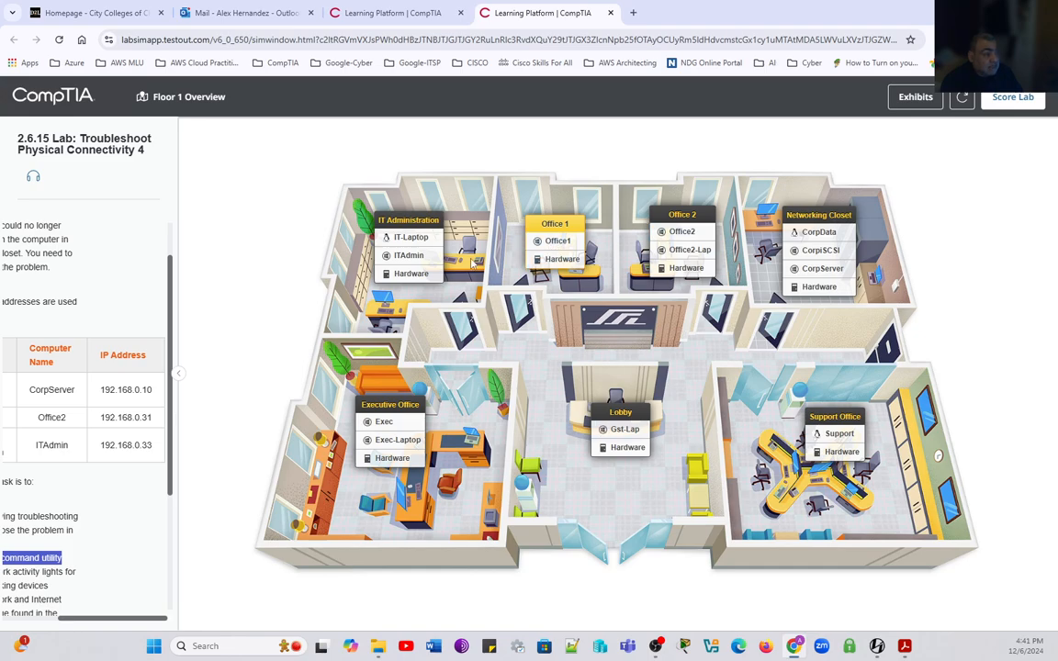
mouse_move(756, 338)
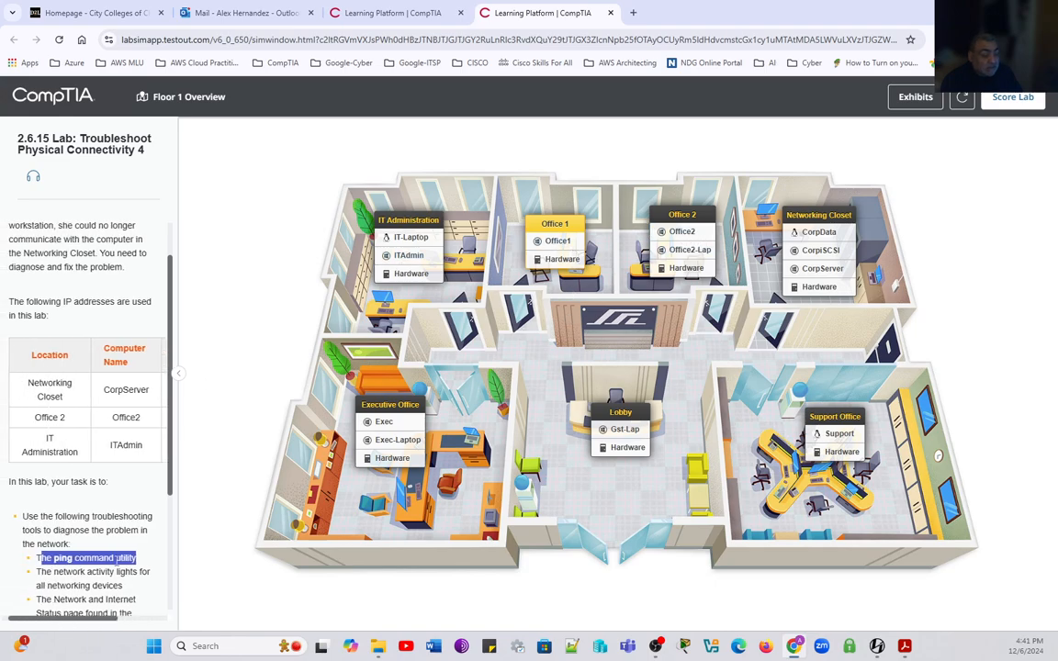
Step: Scroll the lab task list to the item about confirming the fix with troubleshooting tools
scroll(down, 3)
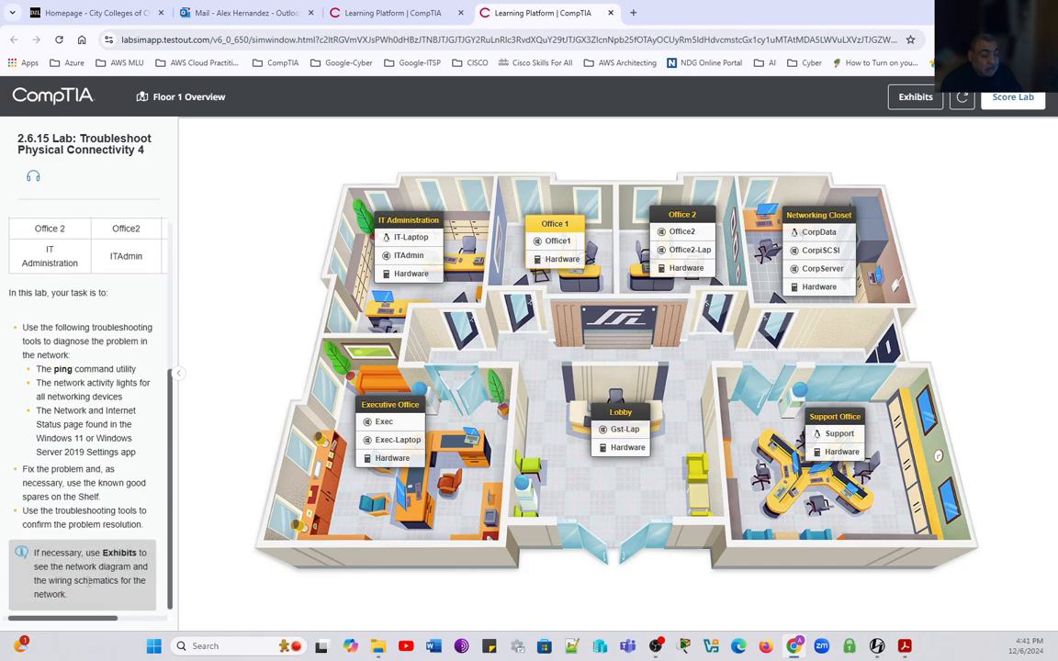
Step: Score the lab and highlight the completed Office 1 cable task in the 100% report
click(1012, 97)
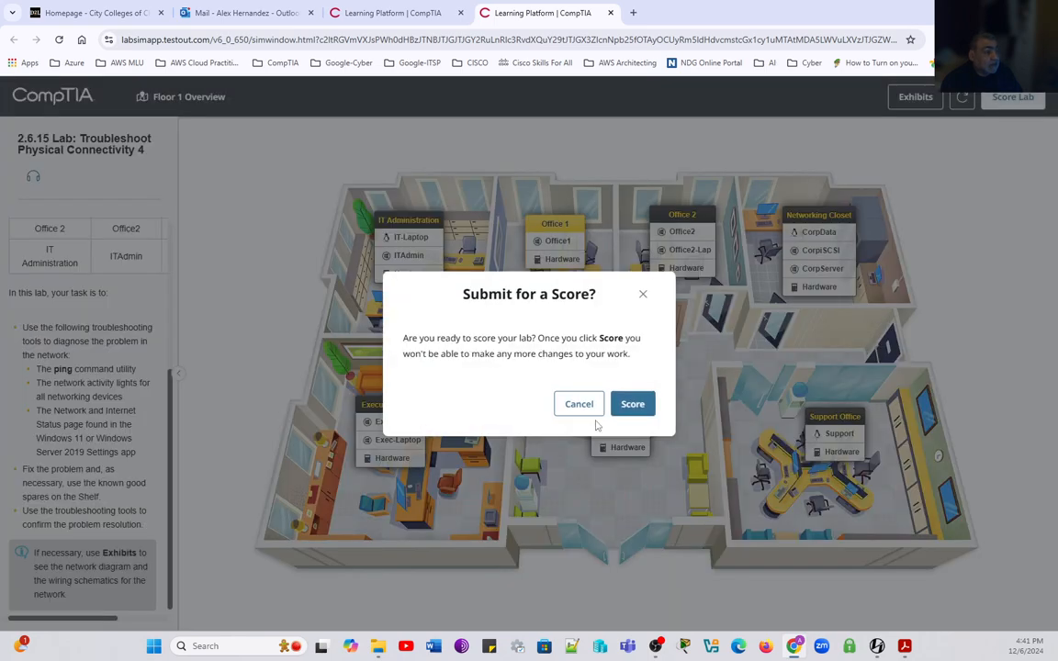
click(632, 404)
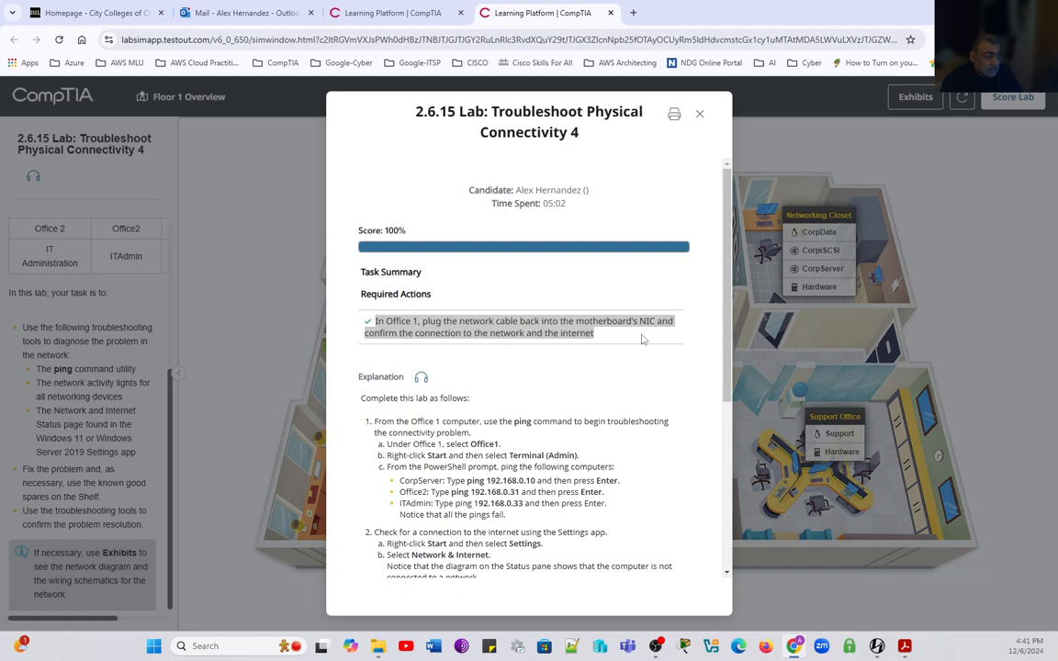
double_click(406, 332)
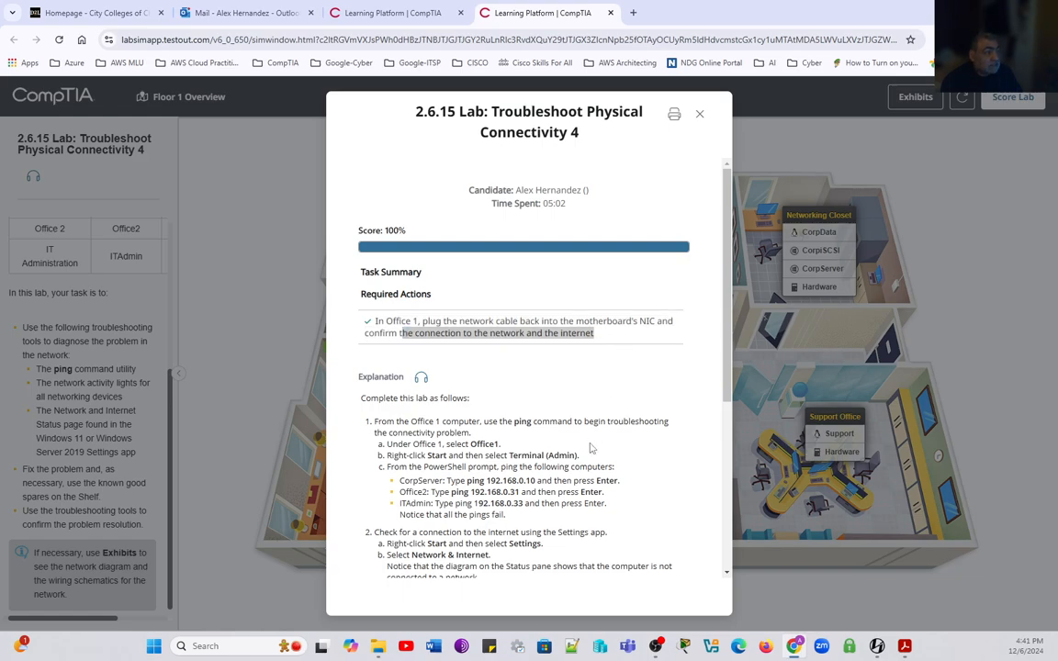
mouse_move(698, 203)
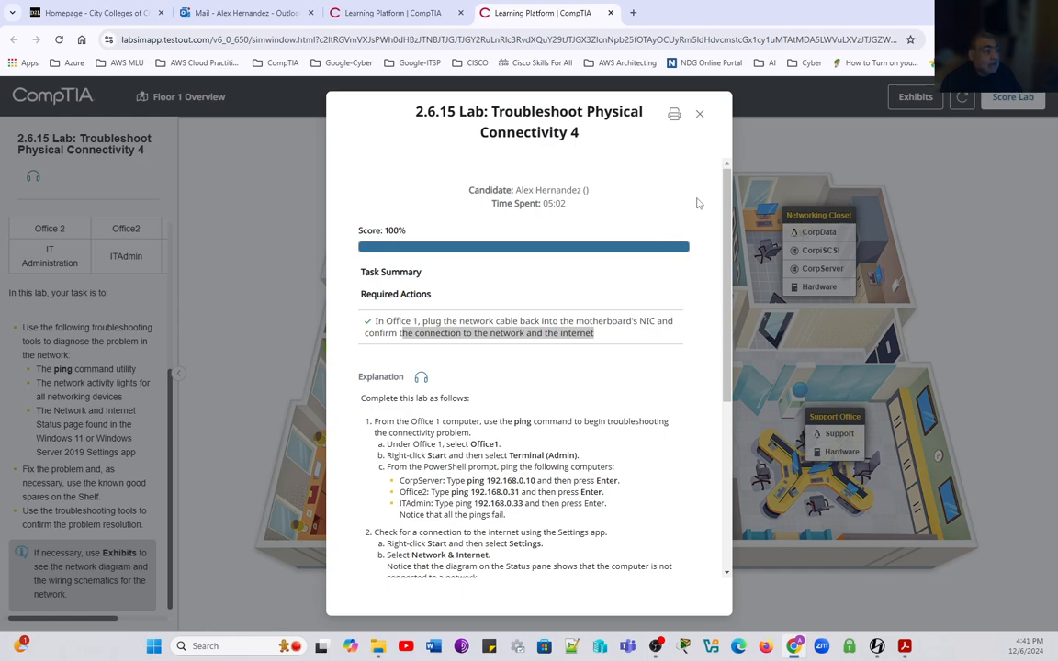
mouse_move(490, 416)
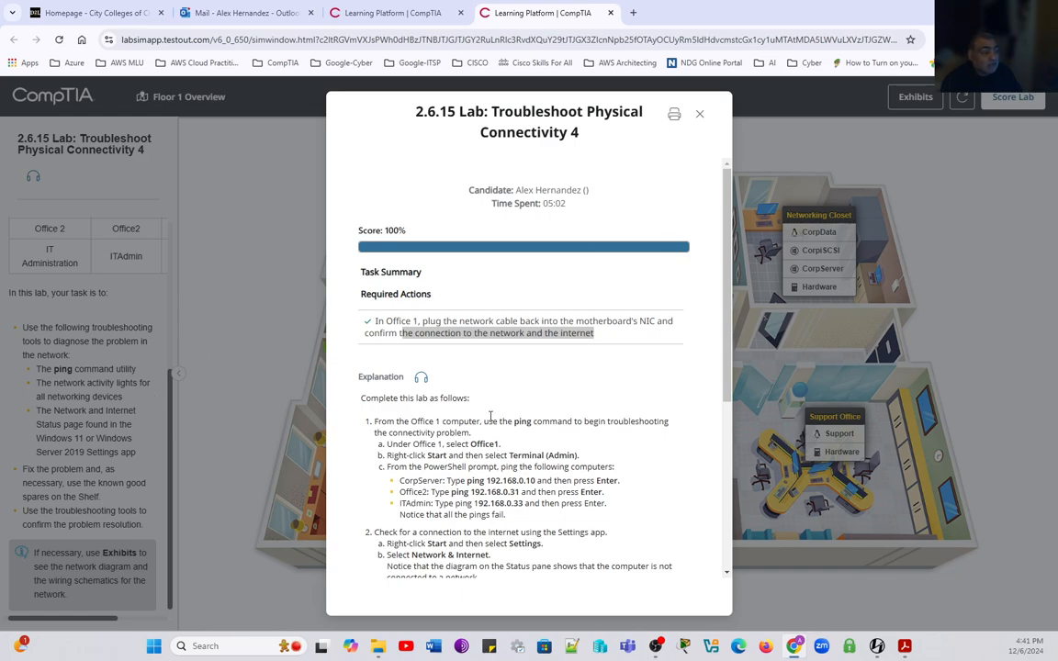